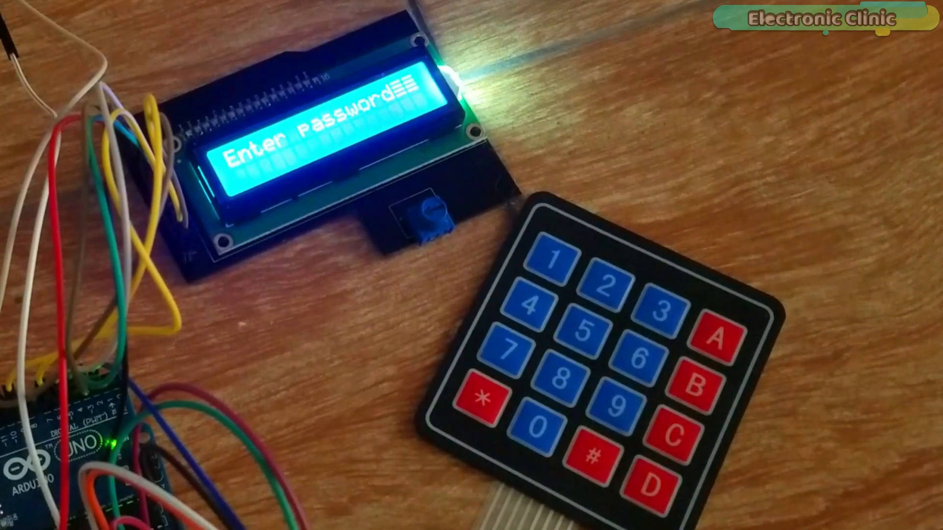
- Point out elements of the door lock schematic and the top of the code_lock sketch
click(663, 314)
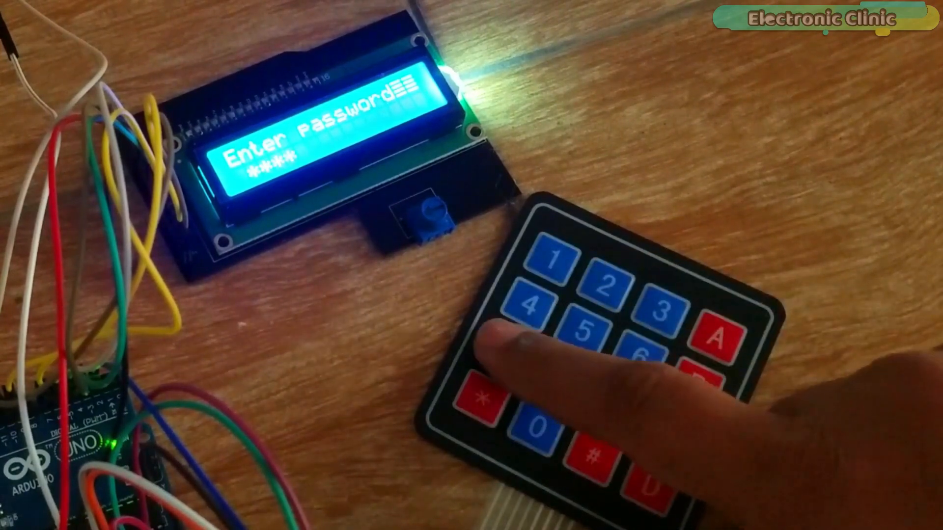
click(506, 342)
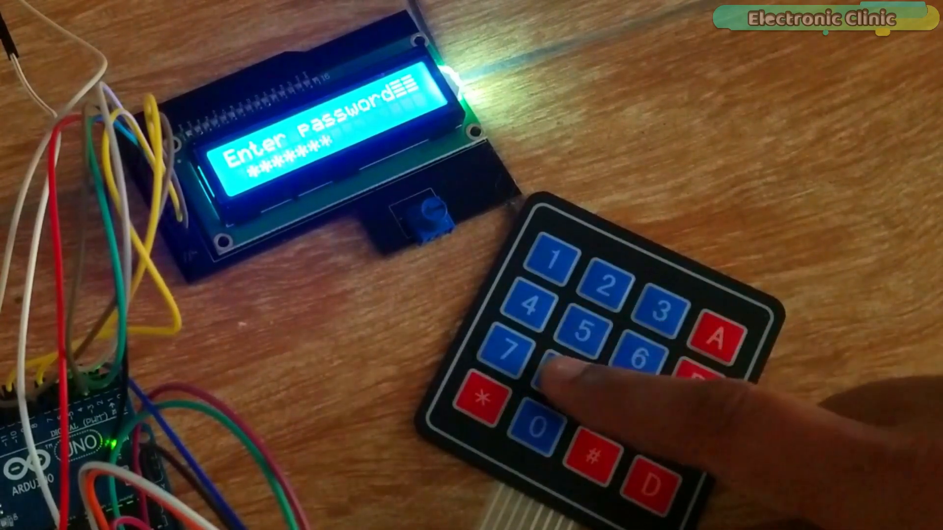
click(568, 373)
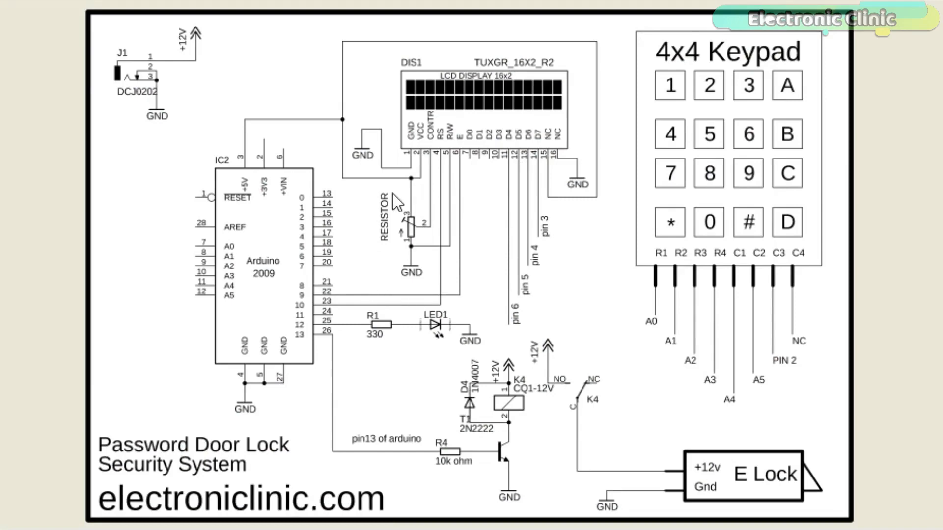
mouse_move(496, 196)
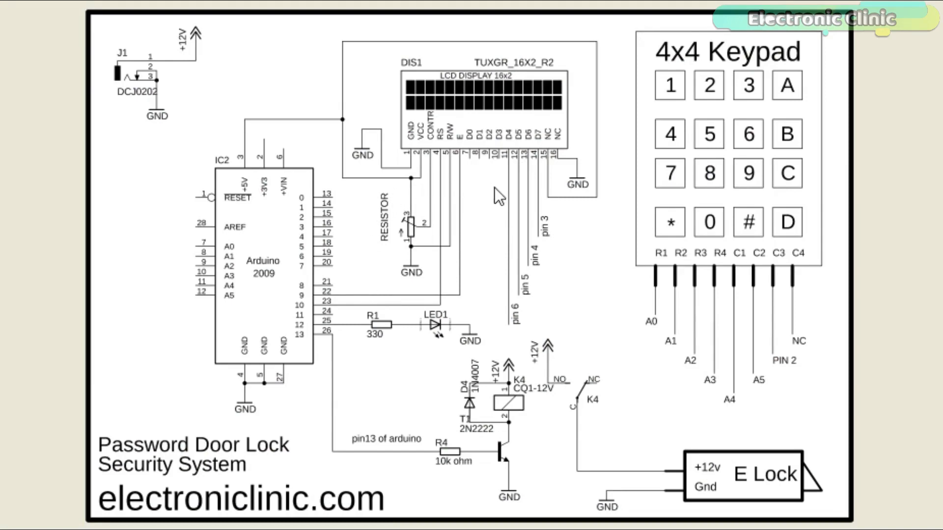
mouse_move(479, 250)
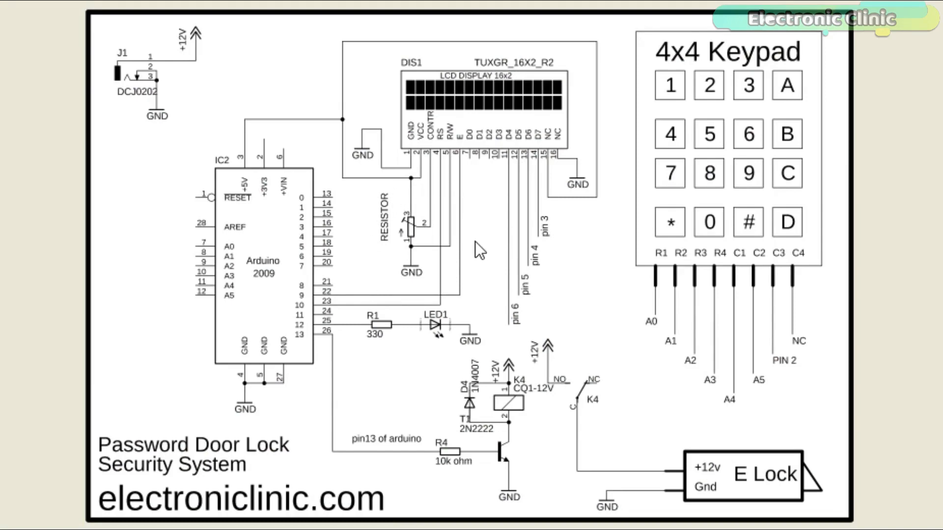
mouse_move(490, 232)
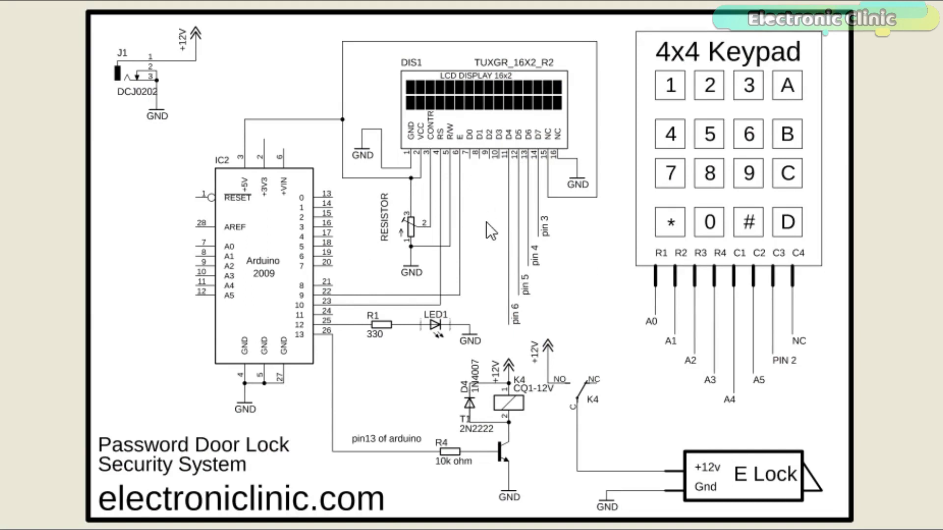
mouse_move(577, 297)
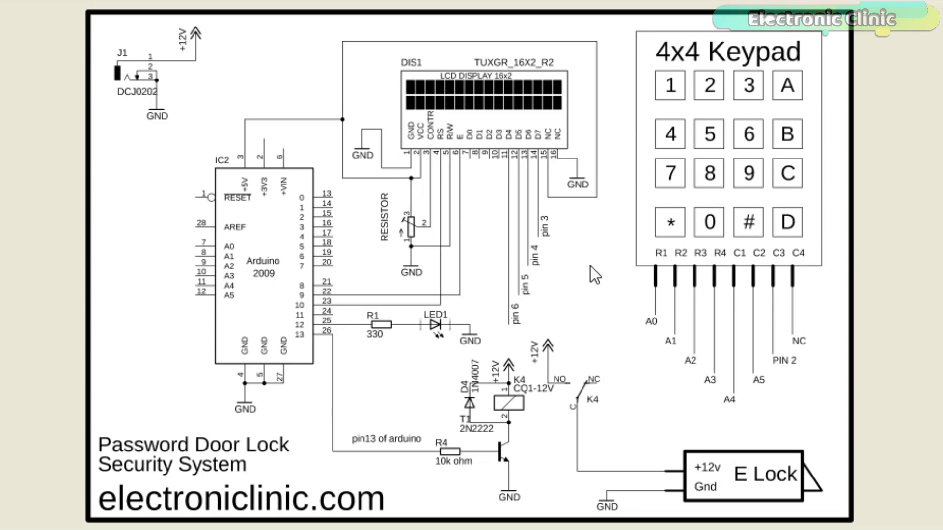
mouse_move(596, 270)
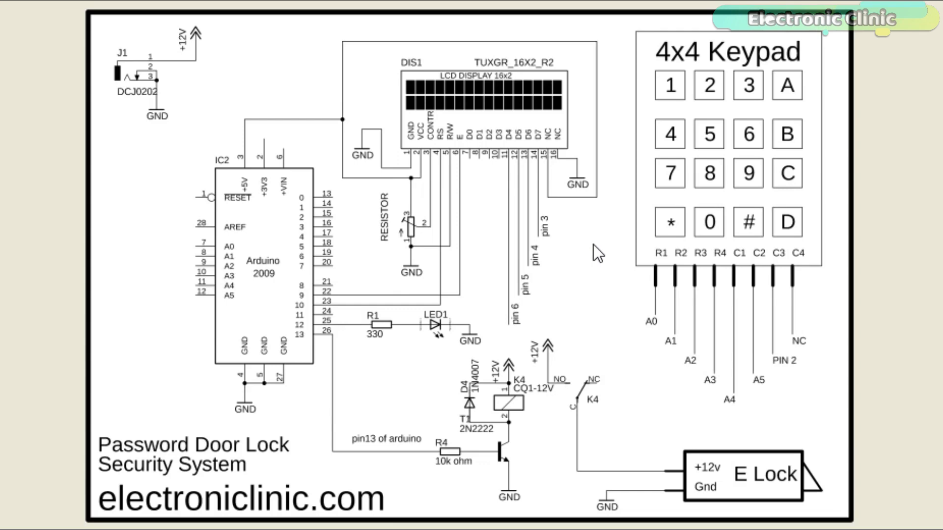
mouse_move(762, 74)
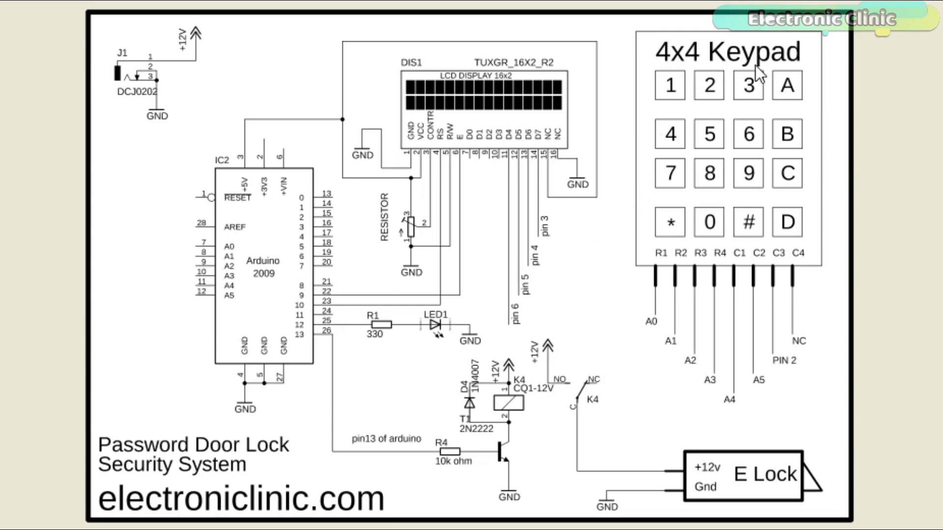
mouse_move(666, 269)
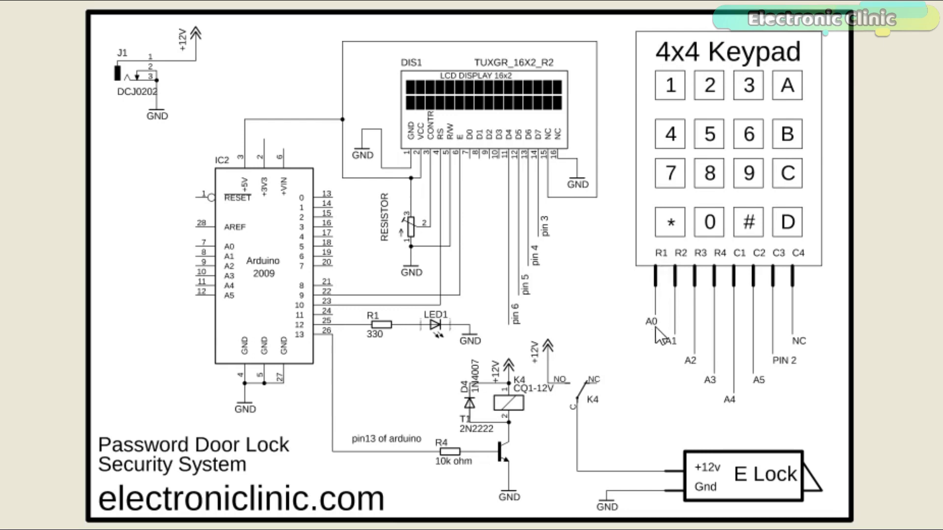
mouse_move(688, 333)
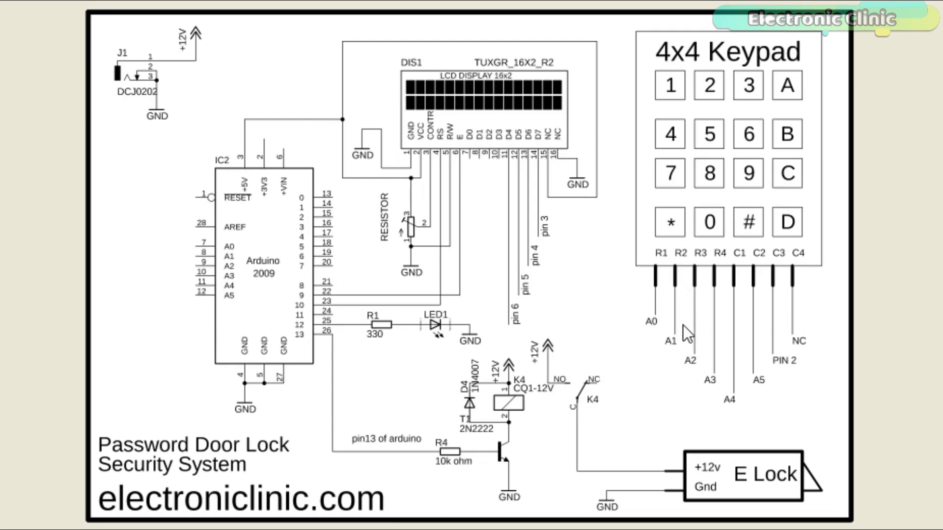
mouse_move(679, 354)
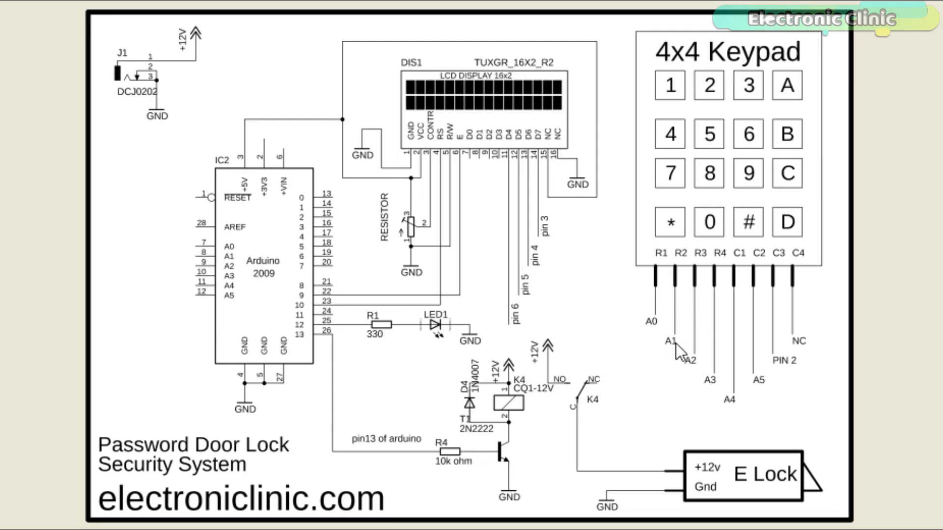
mouse_move(699, 374)
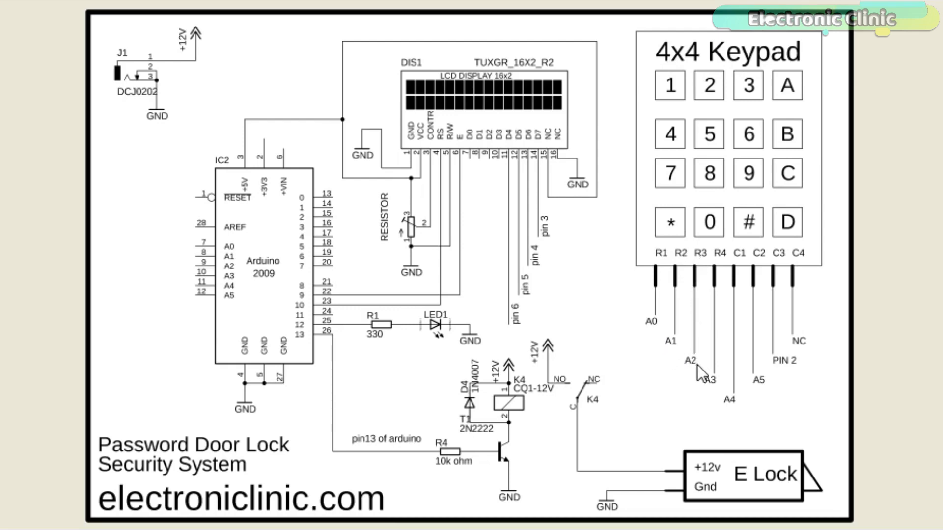
mouse_move(719, 354)
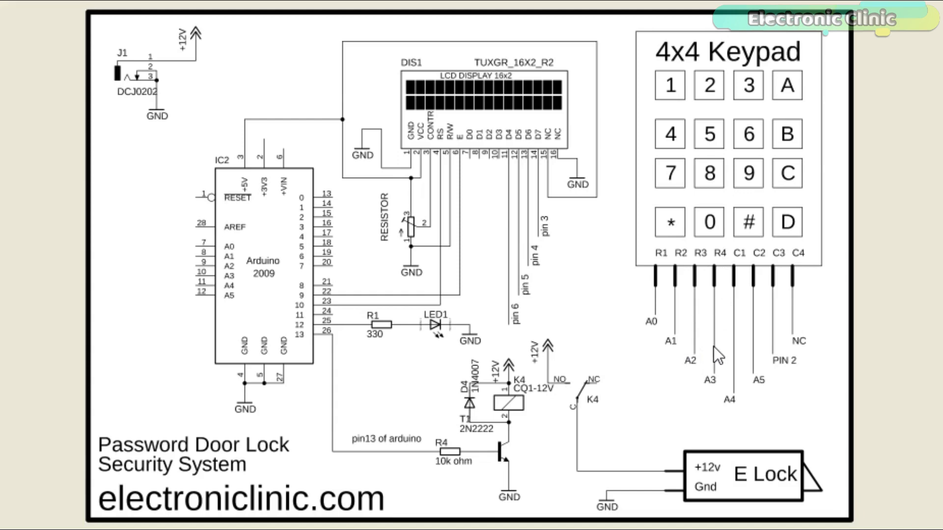
mouse_move(743, 267)
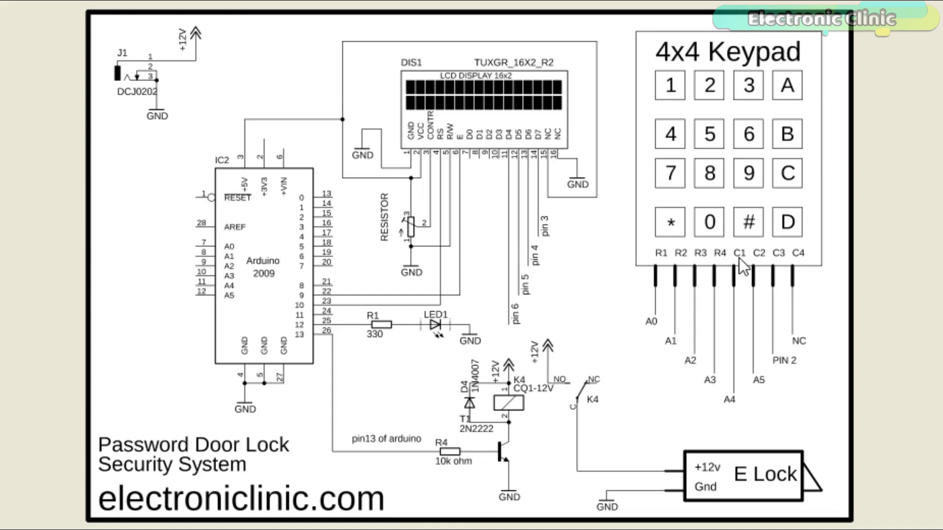
mouse_move(755, 318)
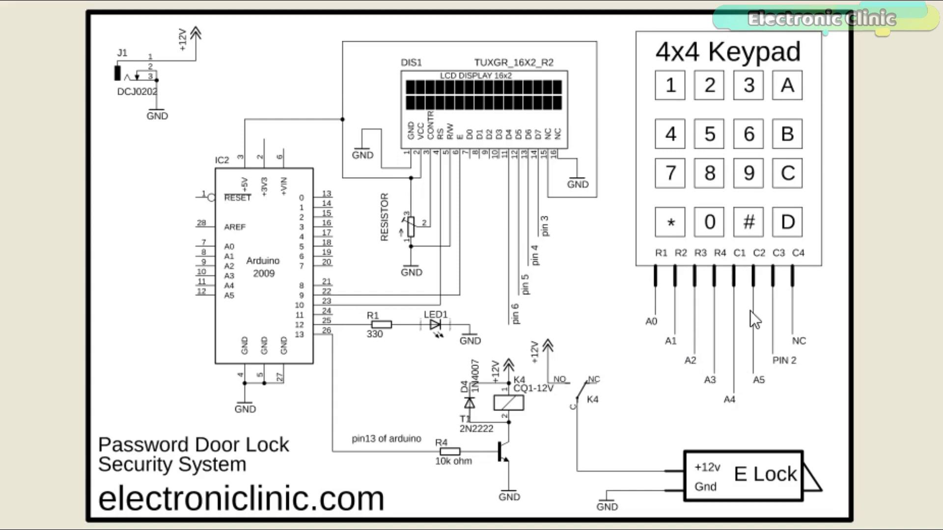
mouse_move(760, 394)
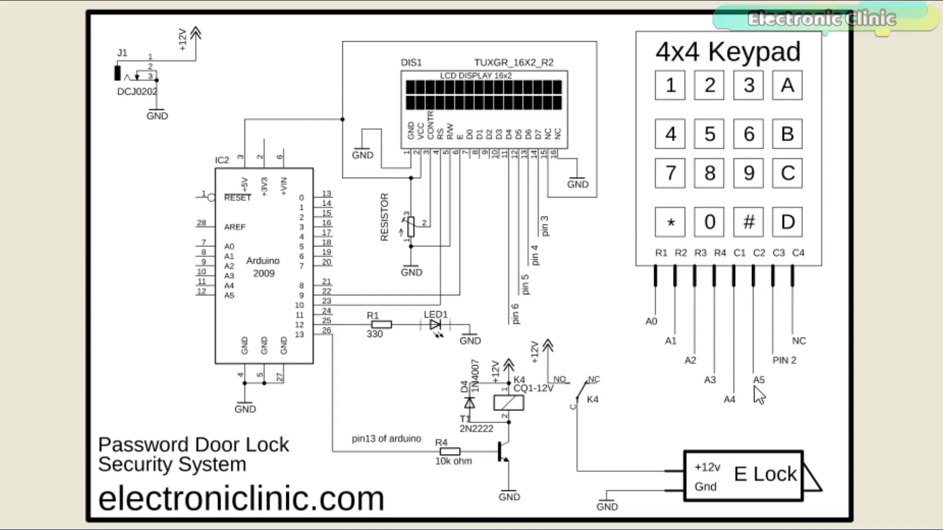
mouse_move(780, 369)
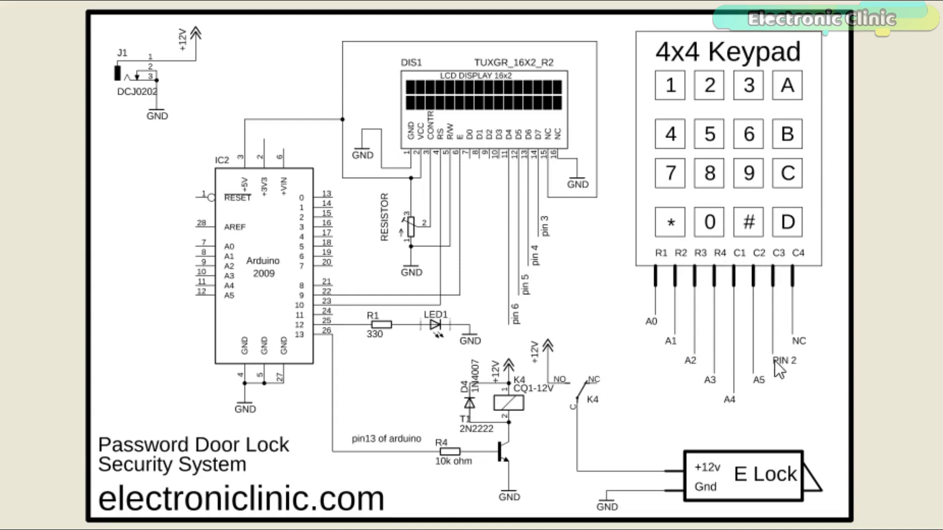
mouse_move(798, 277)
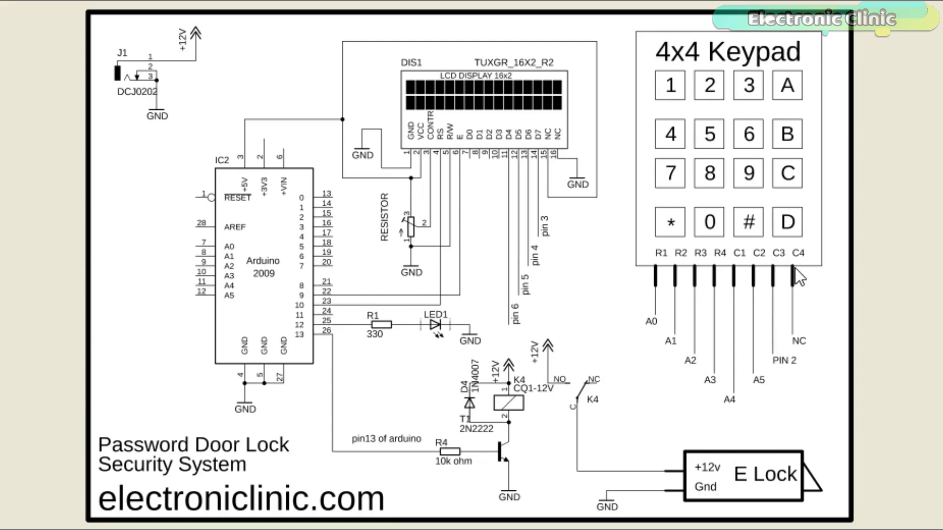
mouse_move(789, 299)
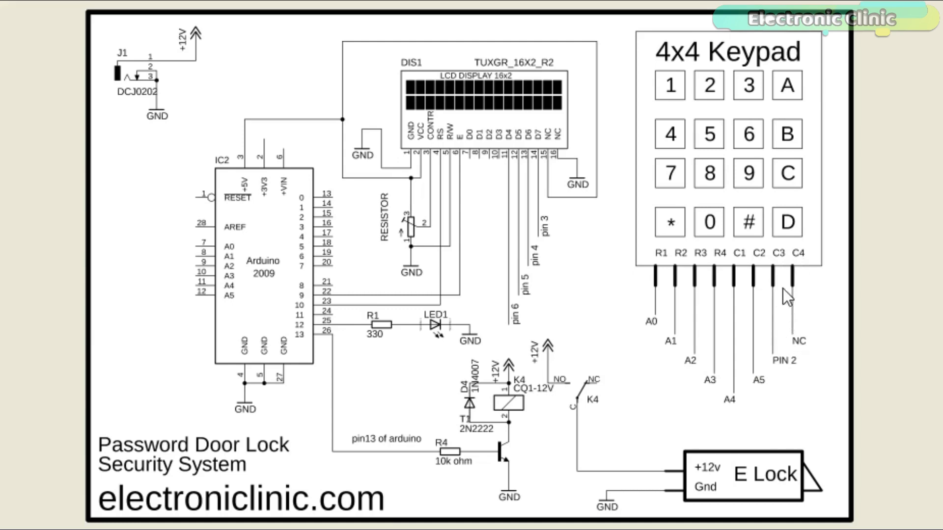
mouse_move(442, 193)
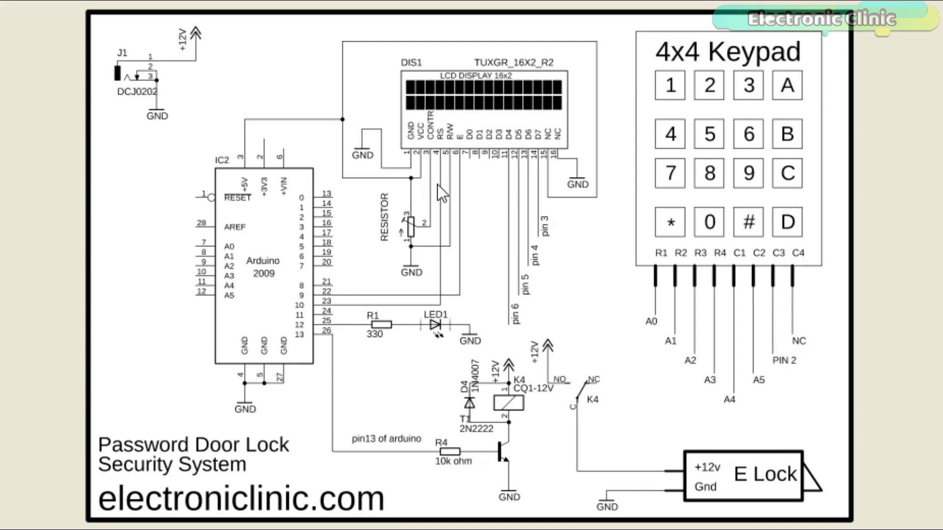
mouse_move(376, 168)
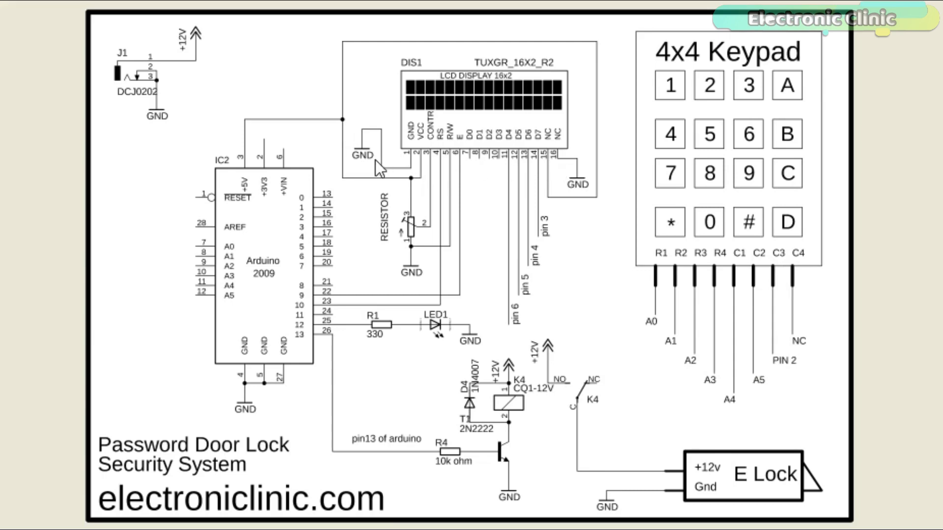
mouse_move(531, 173)
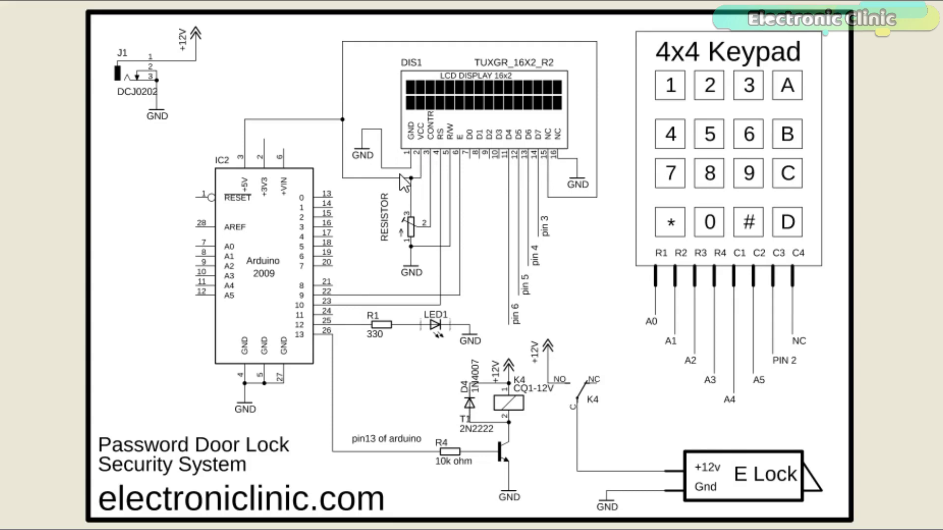
mouse_move(411, 184)
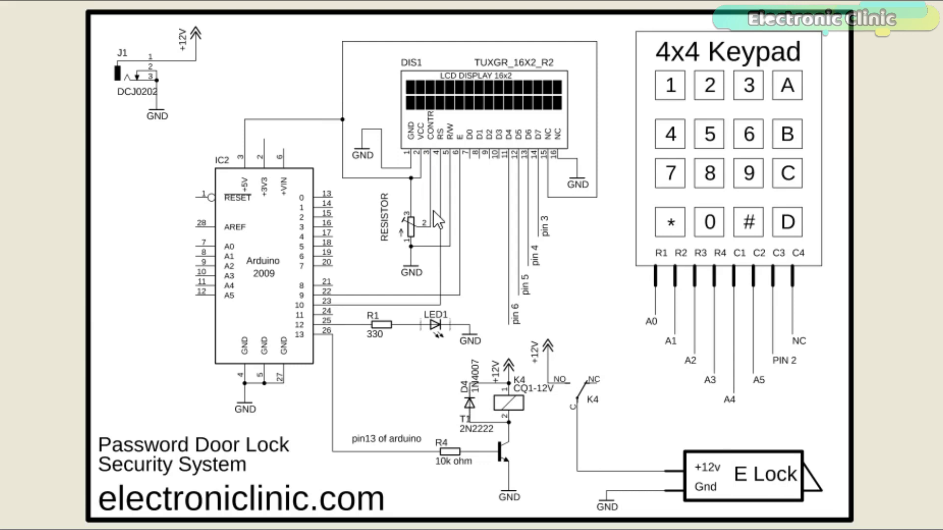
mouse_move(434, 230)
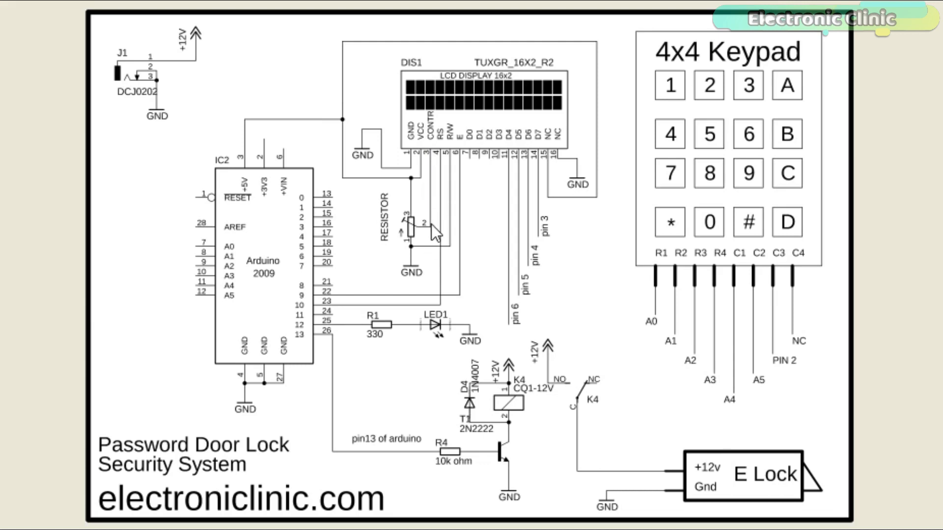
mouse_move(413, 237)
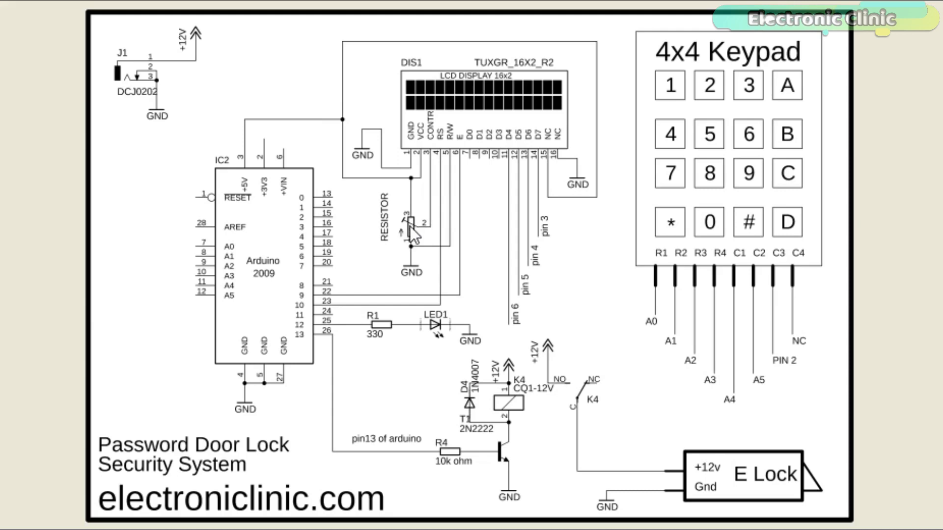
mouse_move(421, 235)
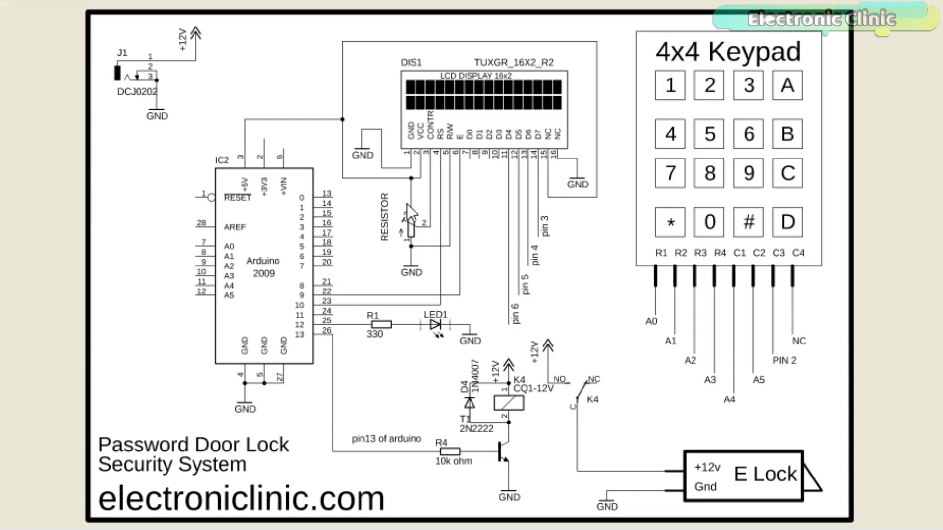
mouse_move(431, 207)
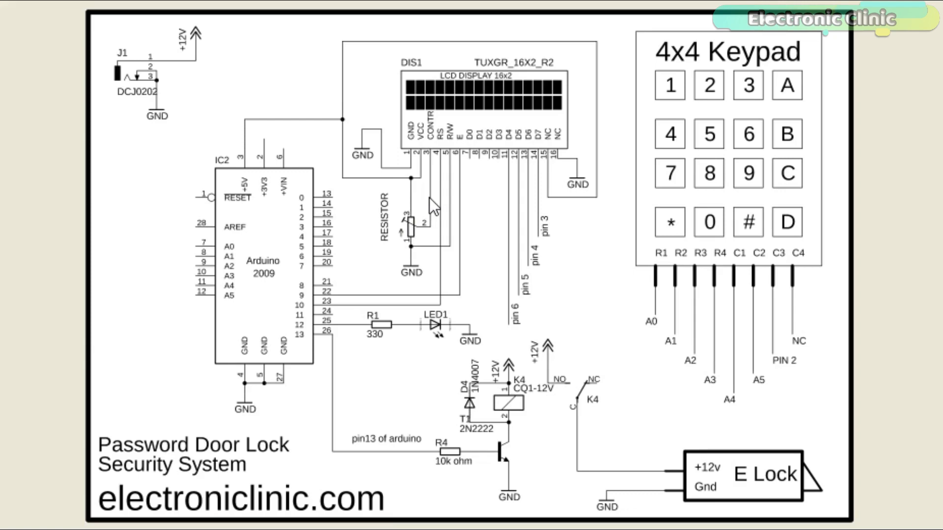
mouse_move(325, 315)
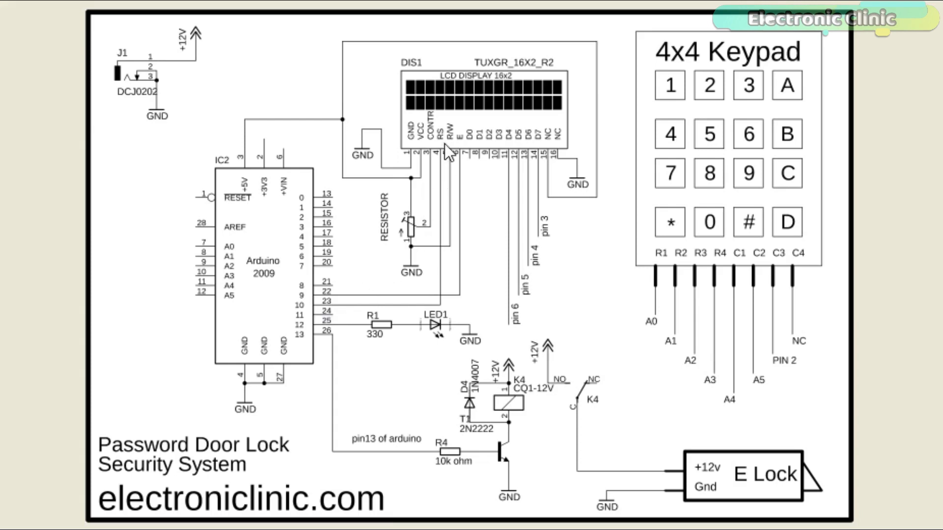
mouse_move(462, 175)
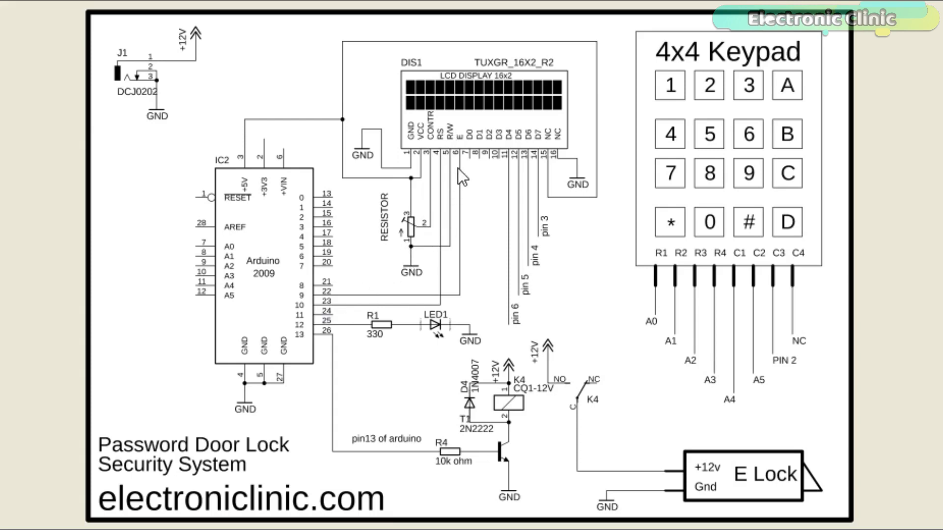
mouse_move(355, 307)
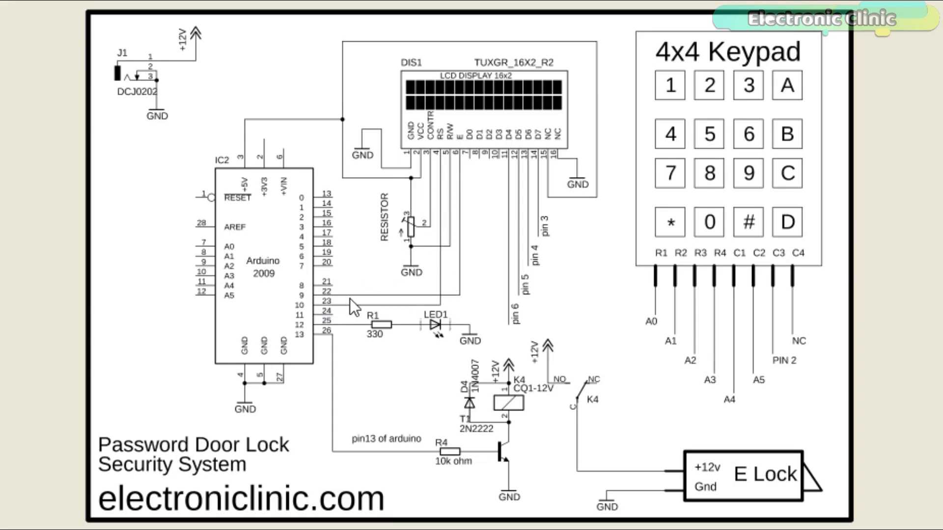
mouse_move(396, 300)
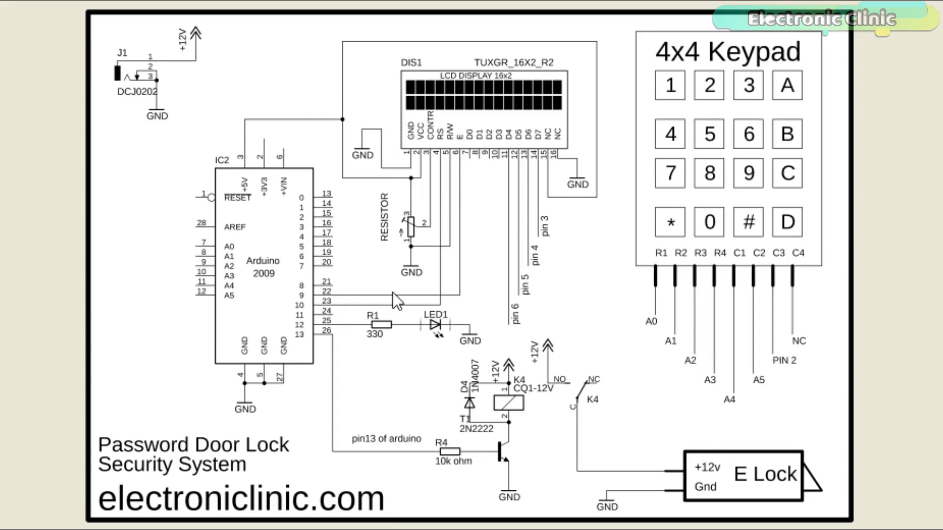
mouse_move(505, 171)
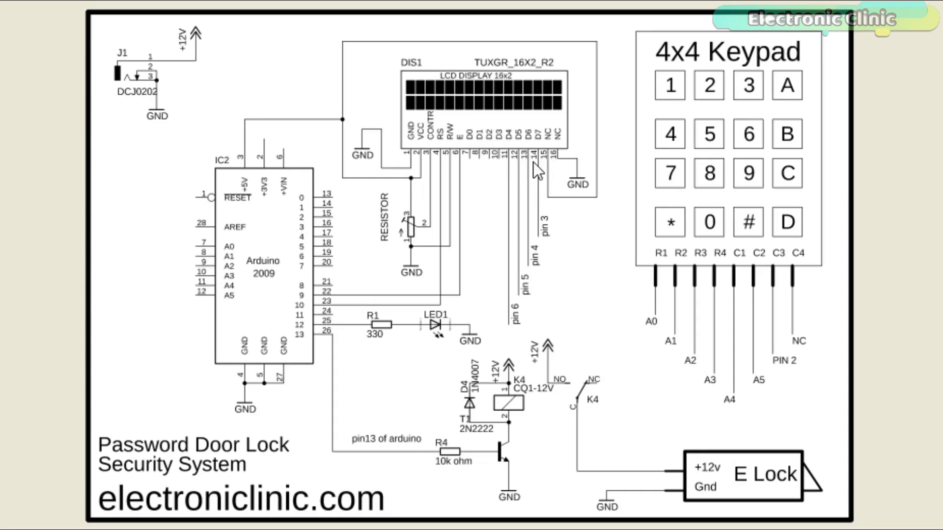
mouse_move(518, 328)
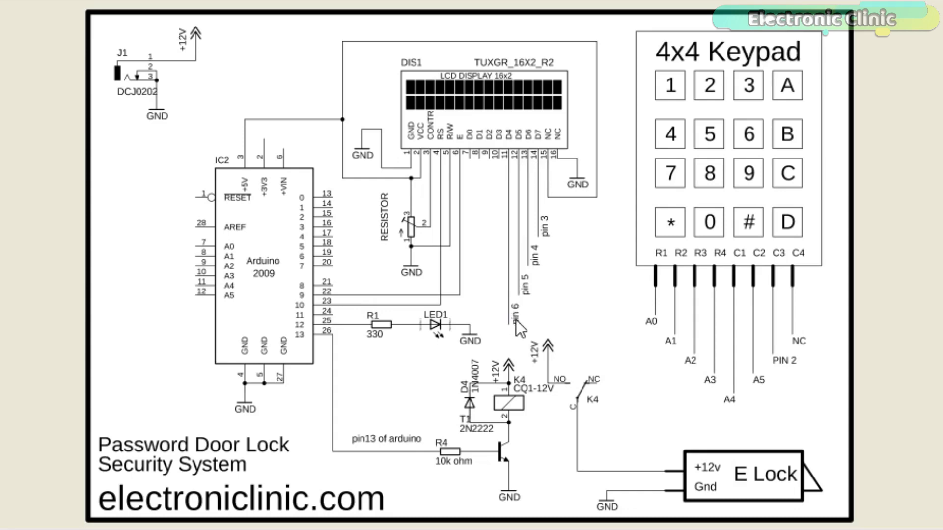
mouse_move(532, 259)
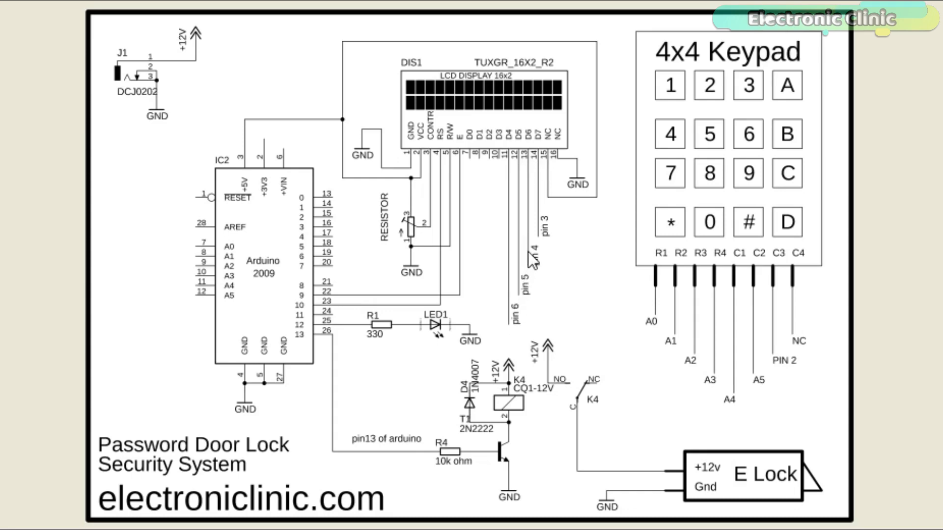
mouse_move(526, 263)
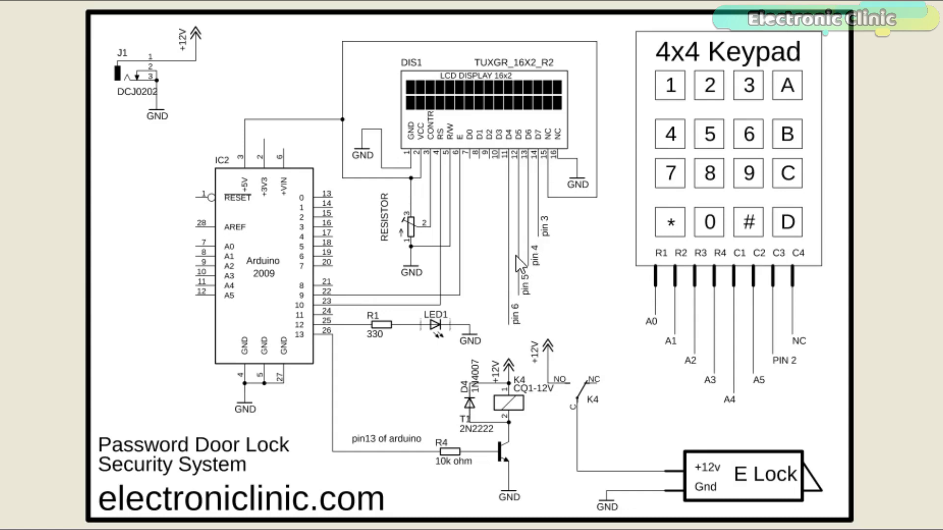
mouse_move(389, 338)
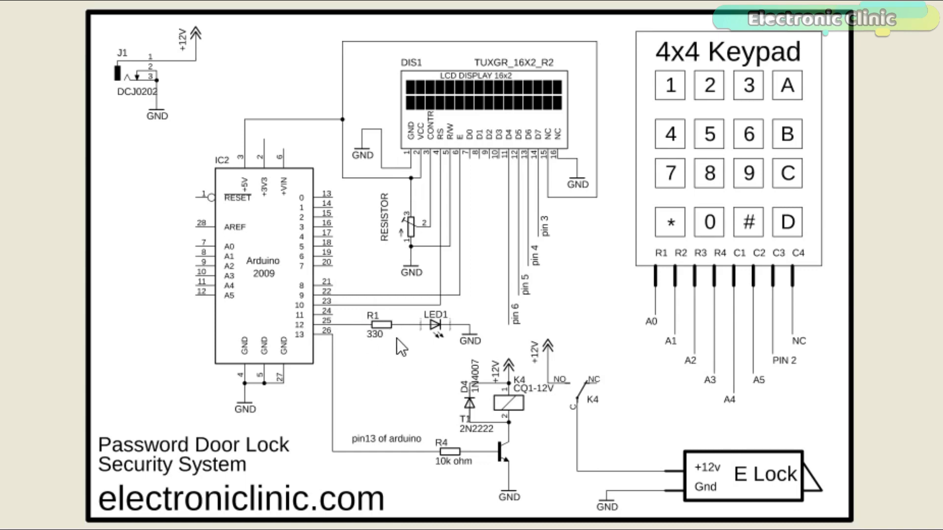
mouse_move(420, 378)
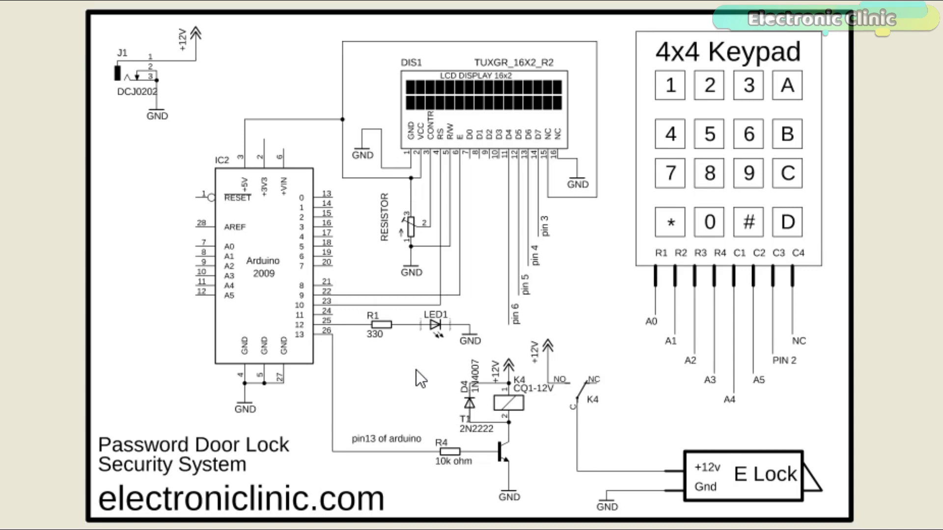
mouse_move(478, 460)
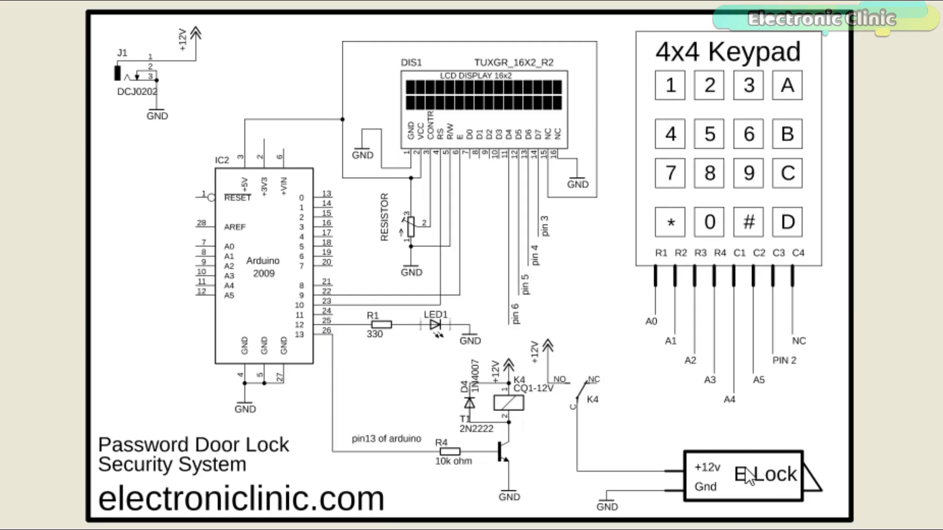
mouse_move(731, 470)
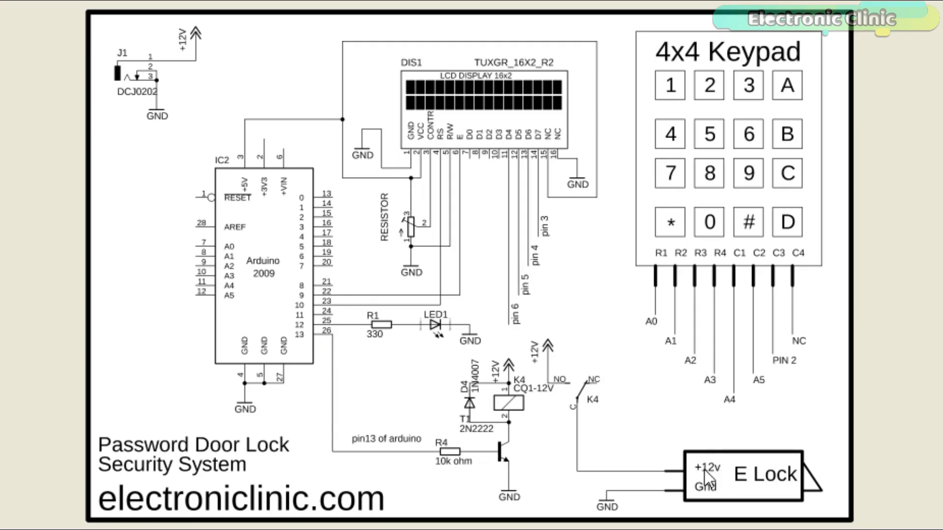
mouse_move(576, 419)
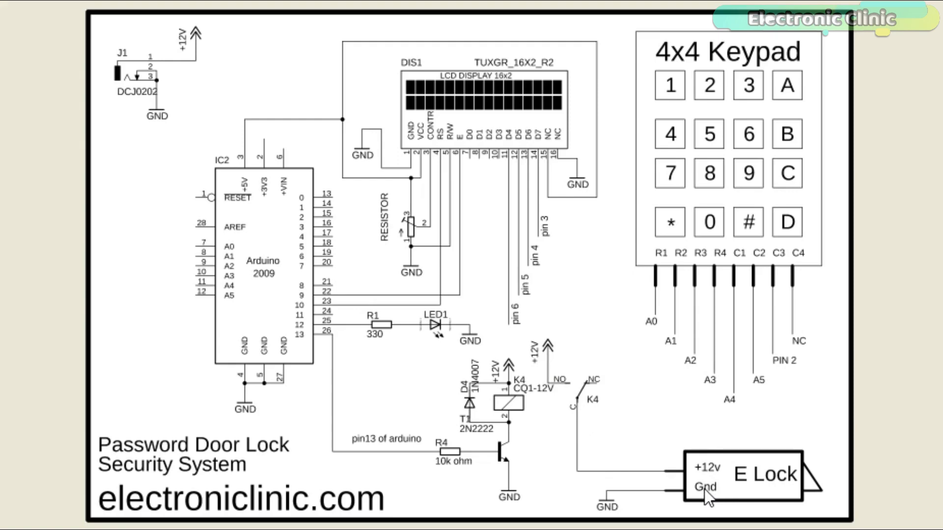
mouse_move(617, 502)
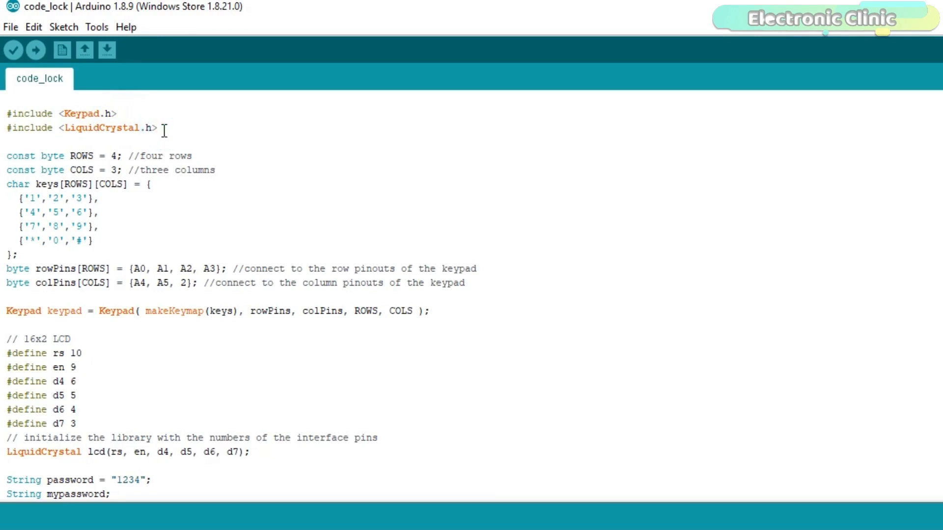
click(195, 156)
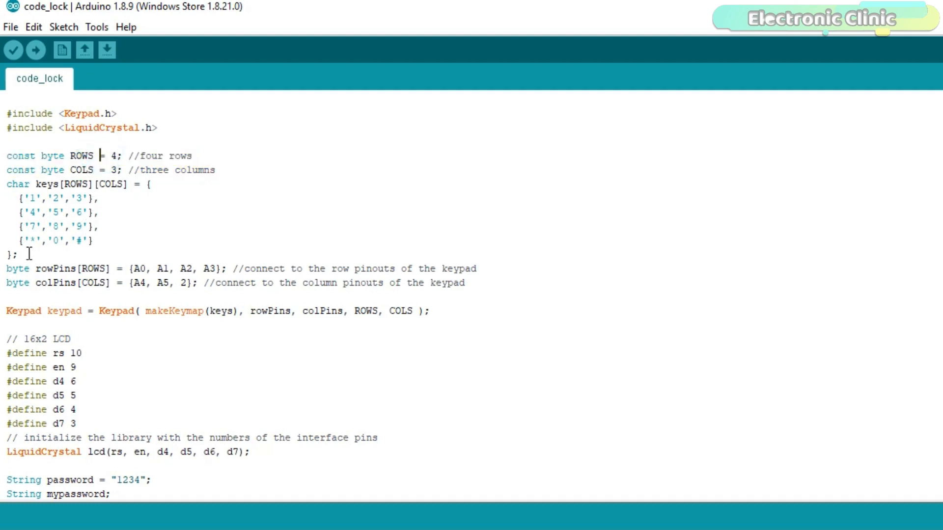
drag(102, 156, 28, 254)
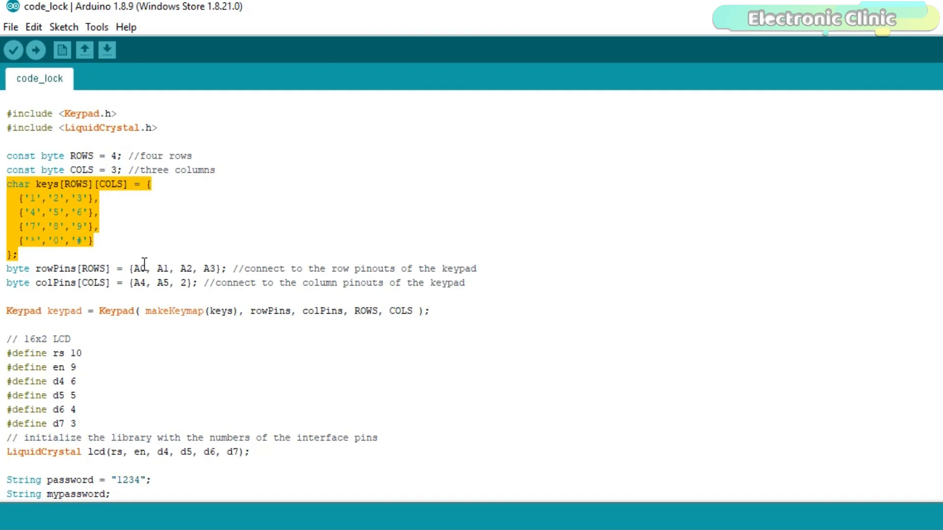
click(146, 269)
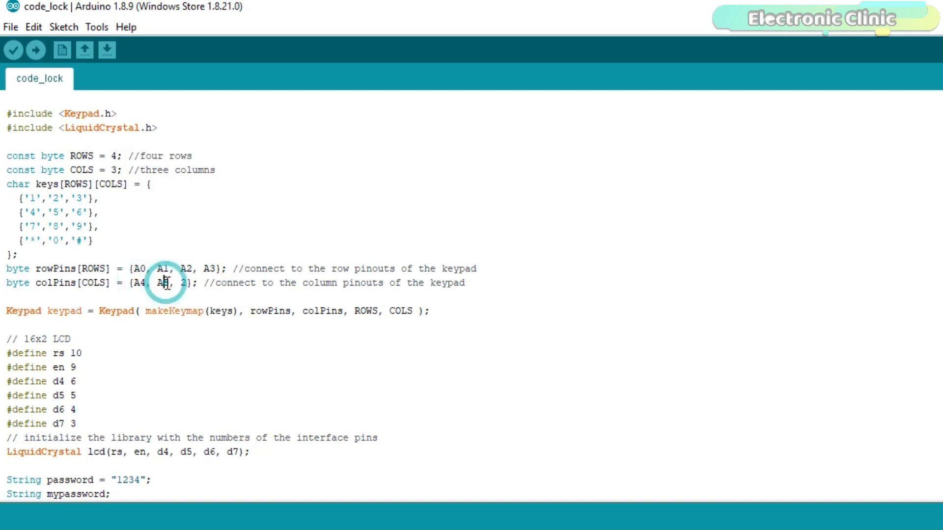
- Scroll to the counter, attempts and max_attempts declarations and the setup() function
scroll(down, 3)
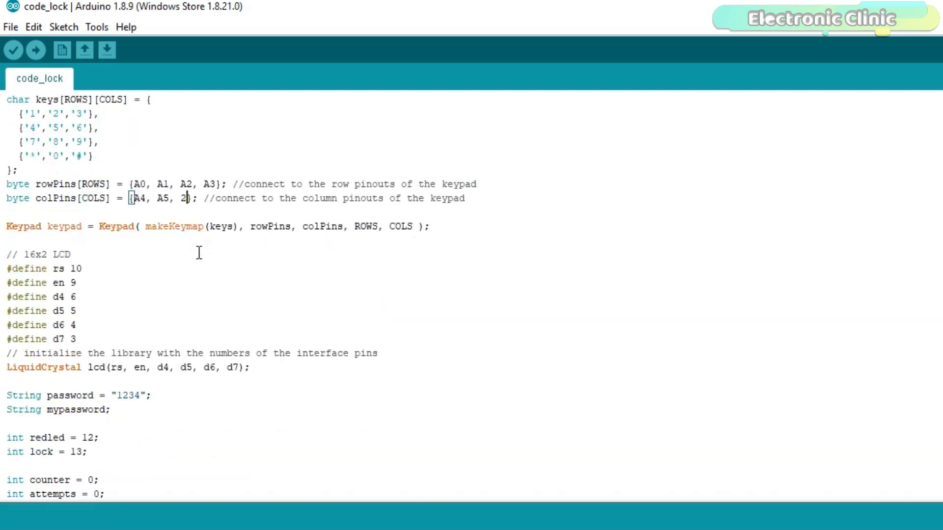
scroll(down, 3)
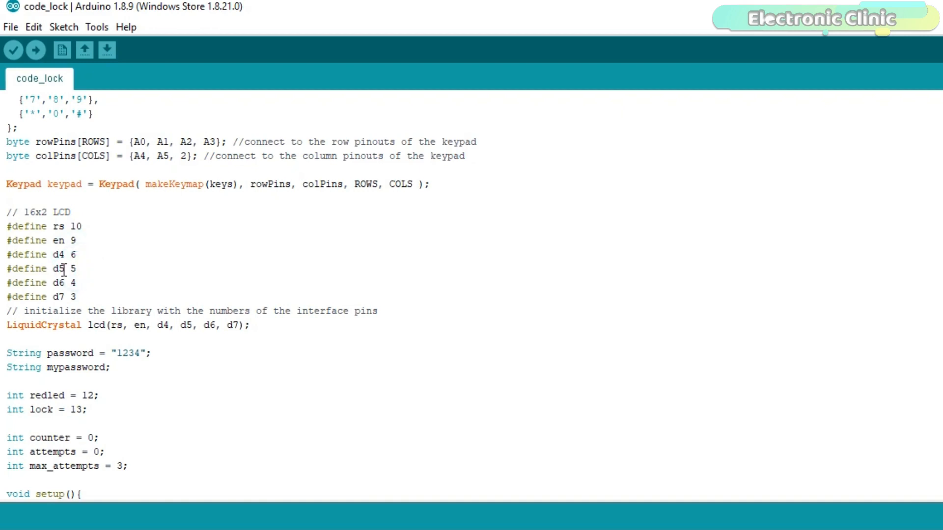
click(61, 283)
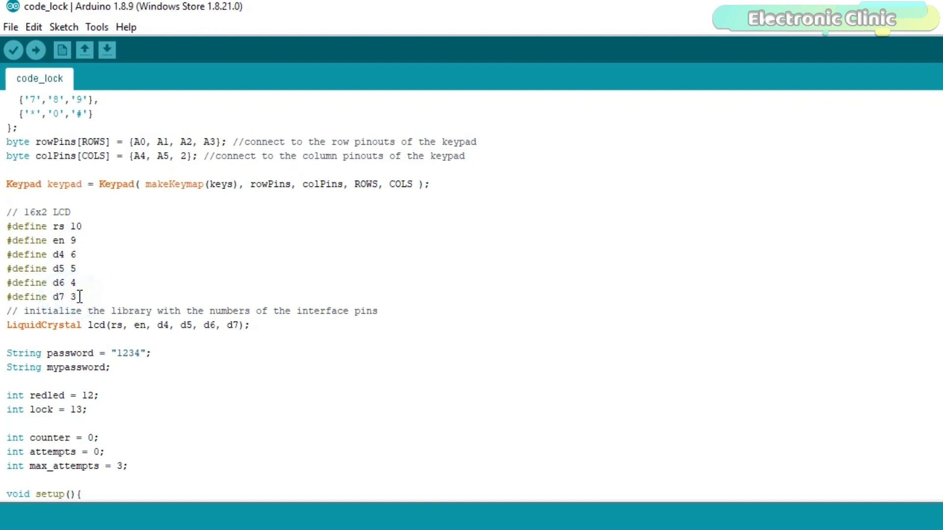
double_click(233, 325)
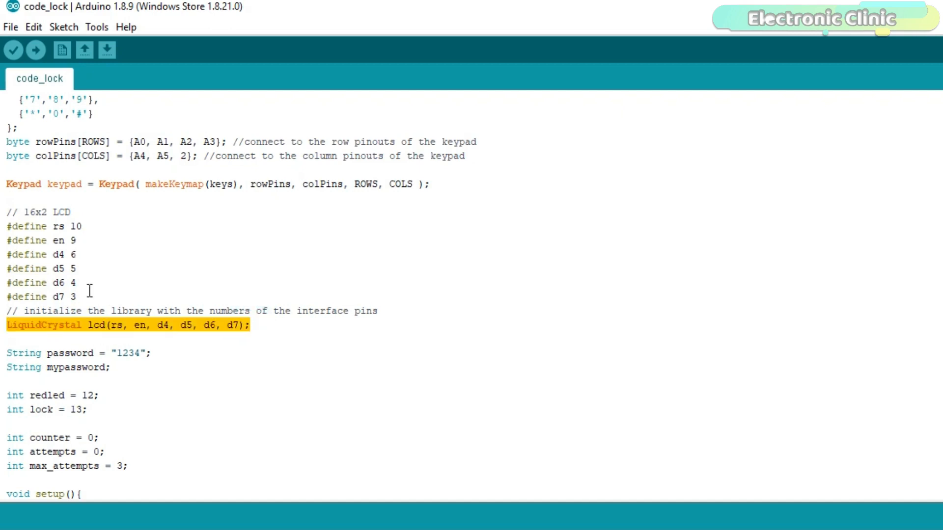
scroll(down, 3)
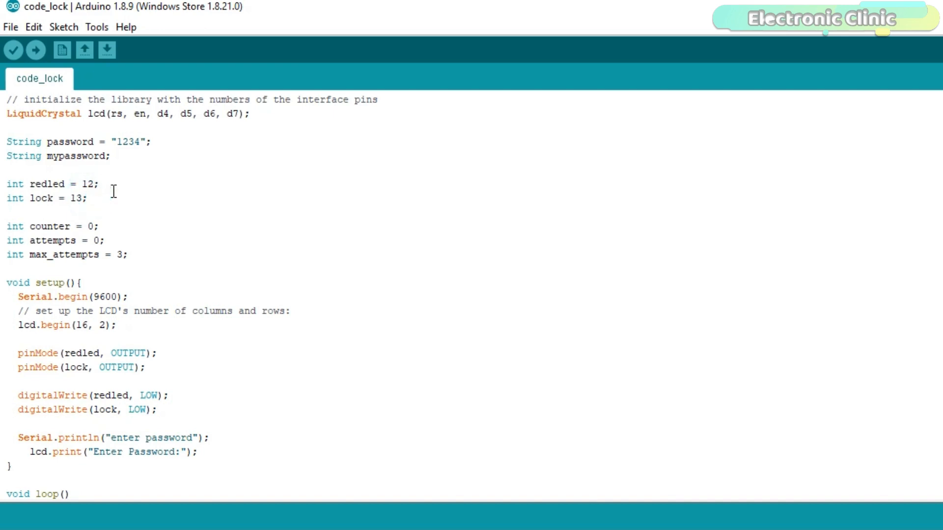
scroll(down, 3)
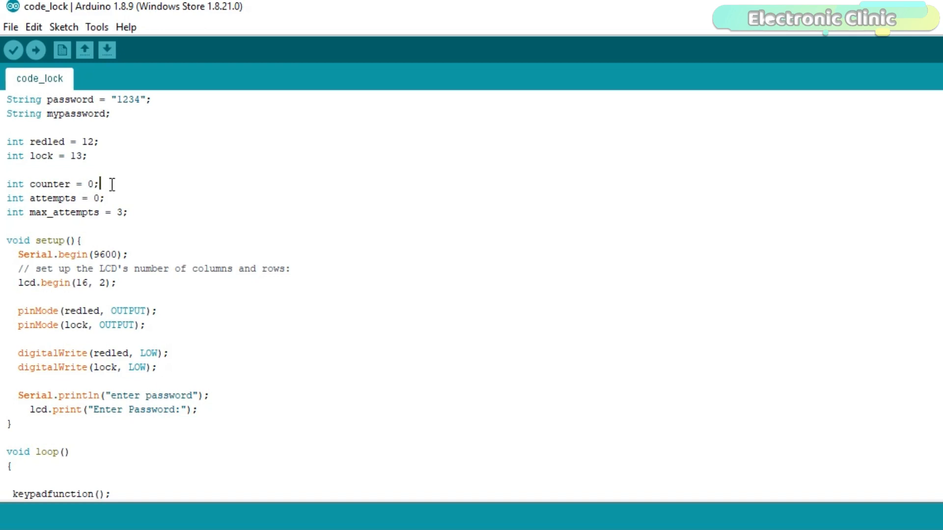
mouse_move(38, 199)
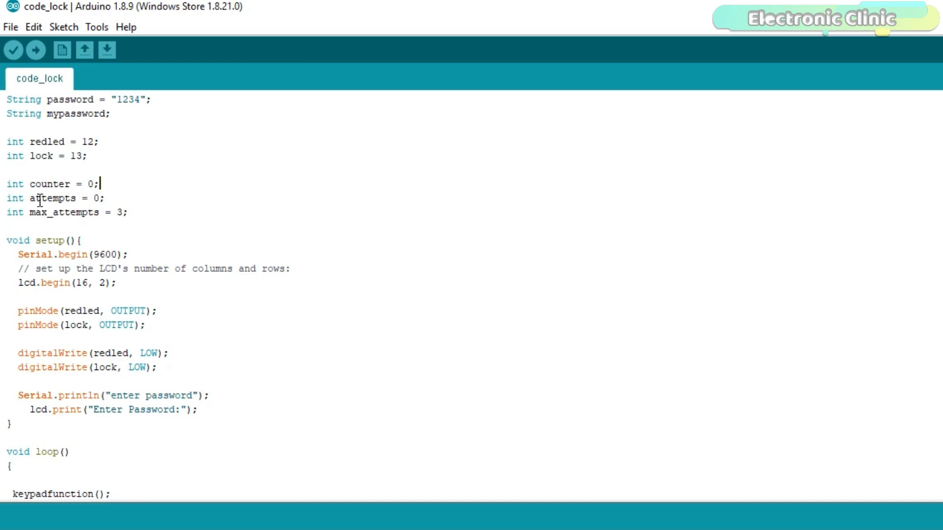
click(101, 198)
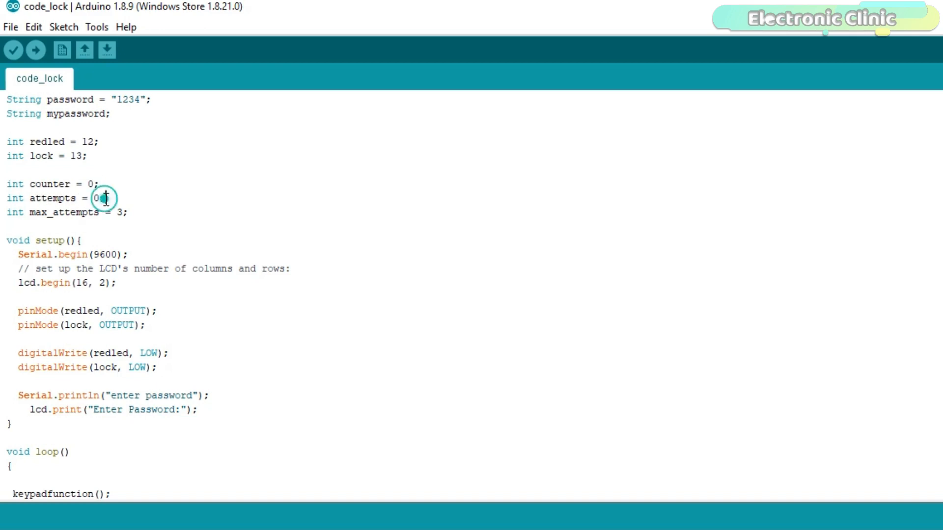
mouse_move(137, 212)
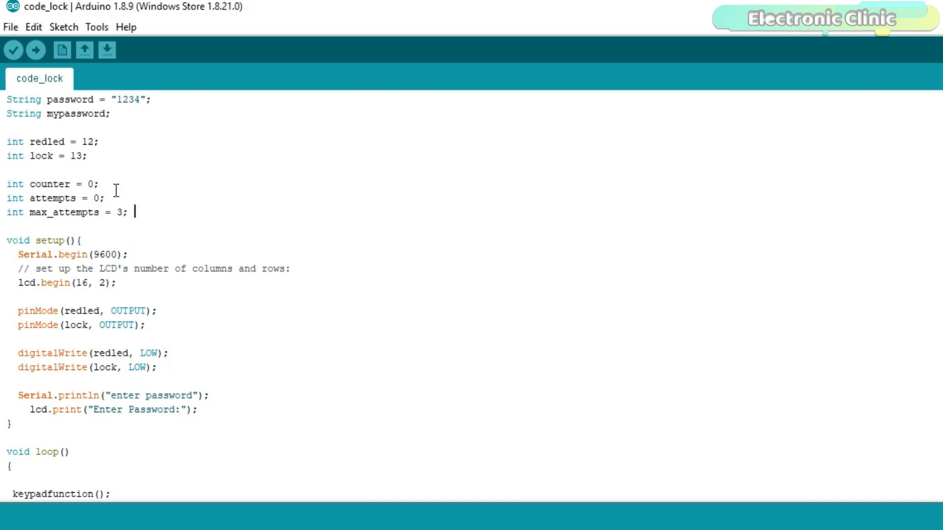
scroll(down, 3)
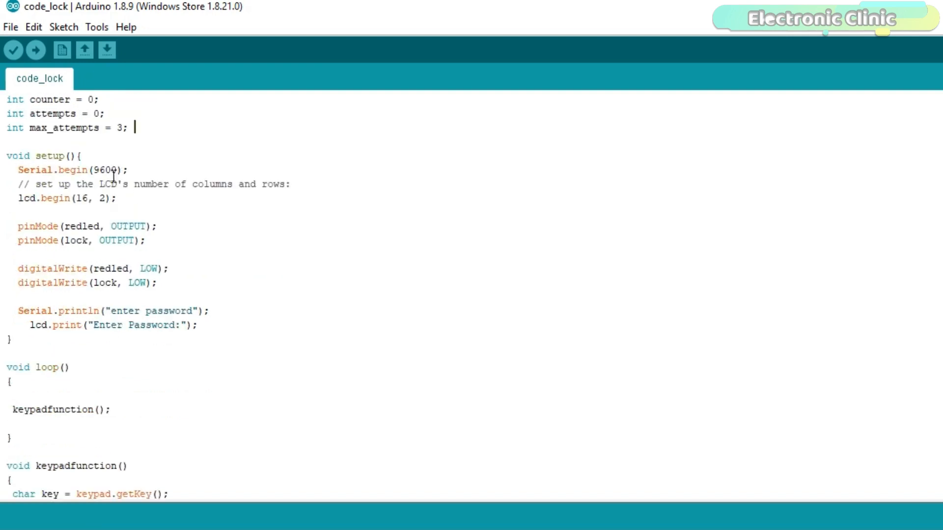
- Highlight Serial.begin(9600), the two digitalWrite LOW lines and the password prompt messages in setup()
double_click(94, 169)
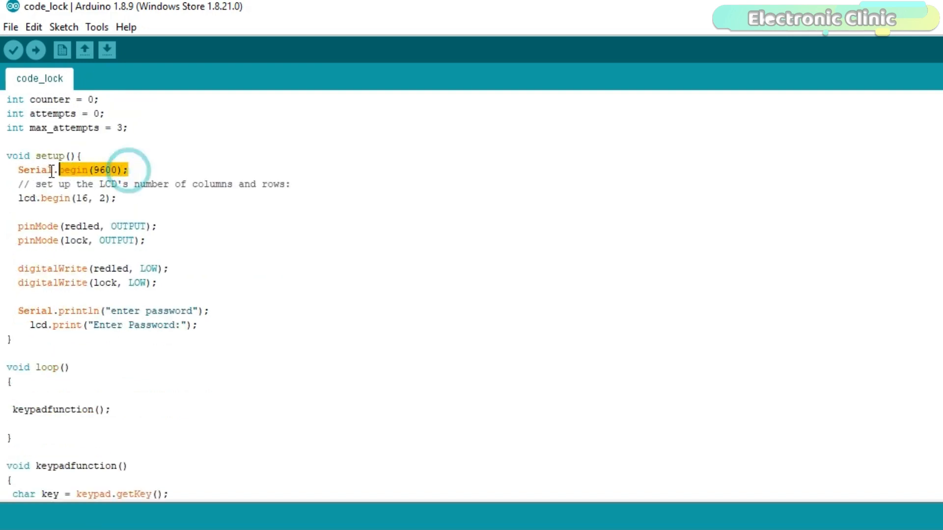
click(127, 170)
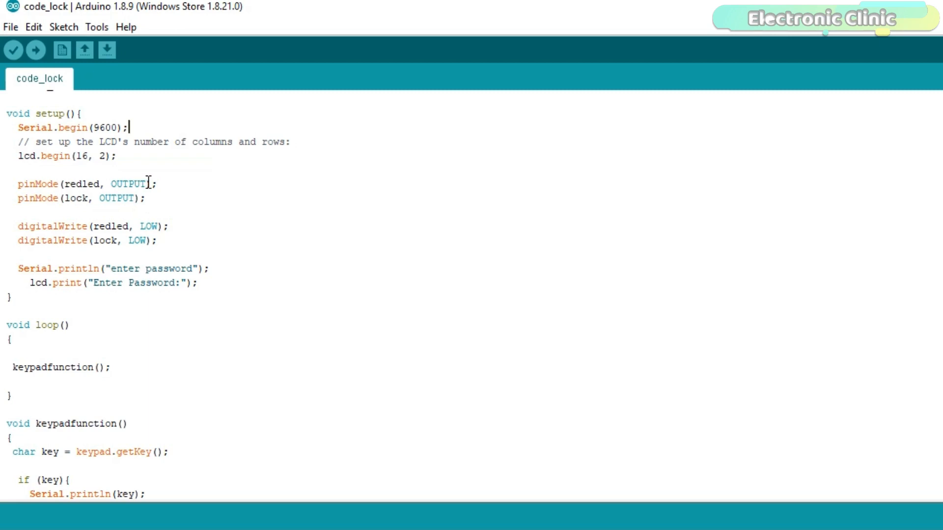
mouse_move(161, 239)
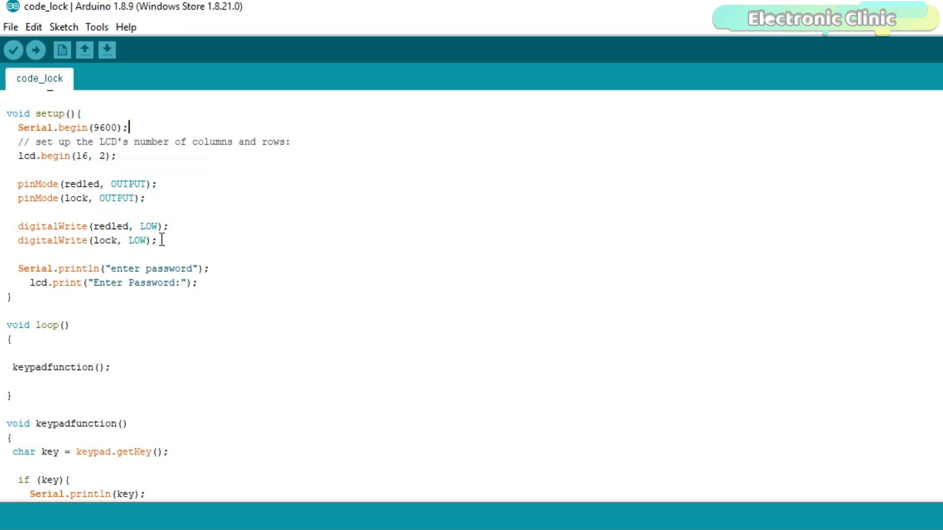
drag(12, 227, 158, 241)
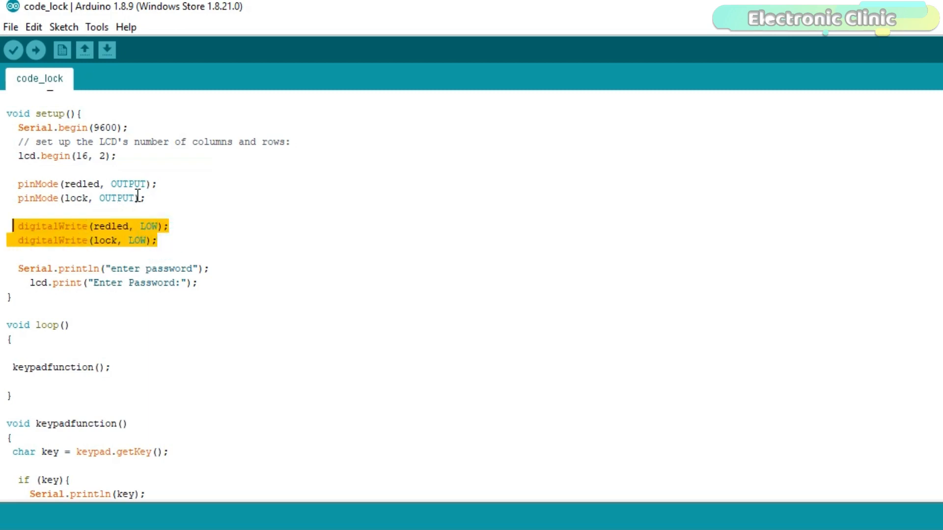
scroll(down, 3)
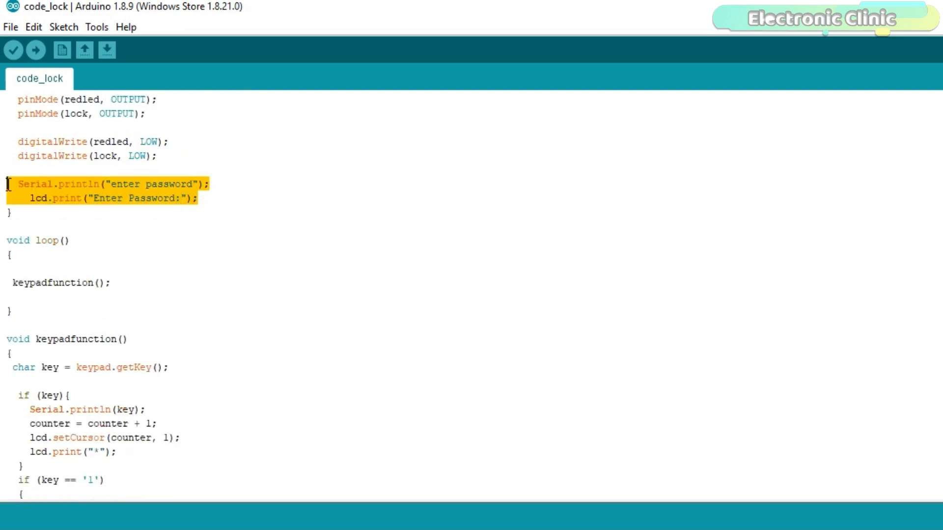
click(157, 198)
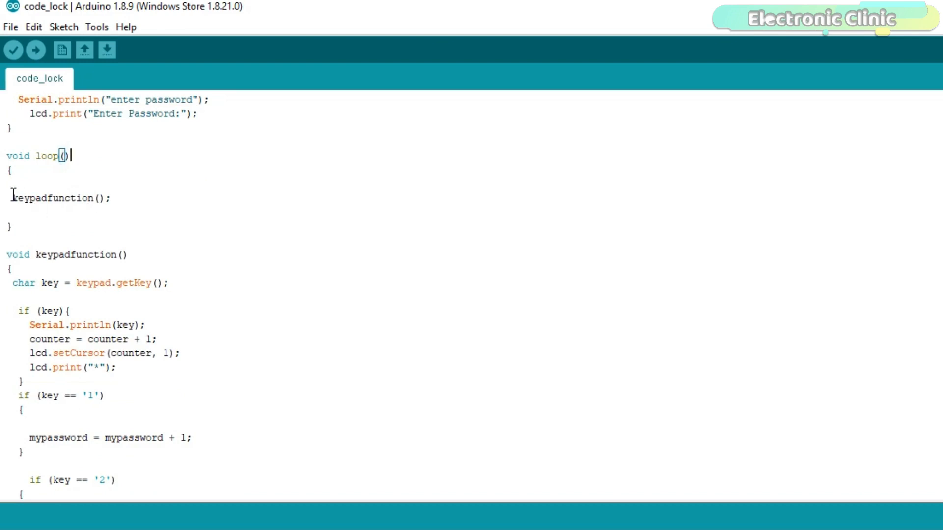
- Point out the loop() function that calls keypadfunction
double_click(57, 198)
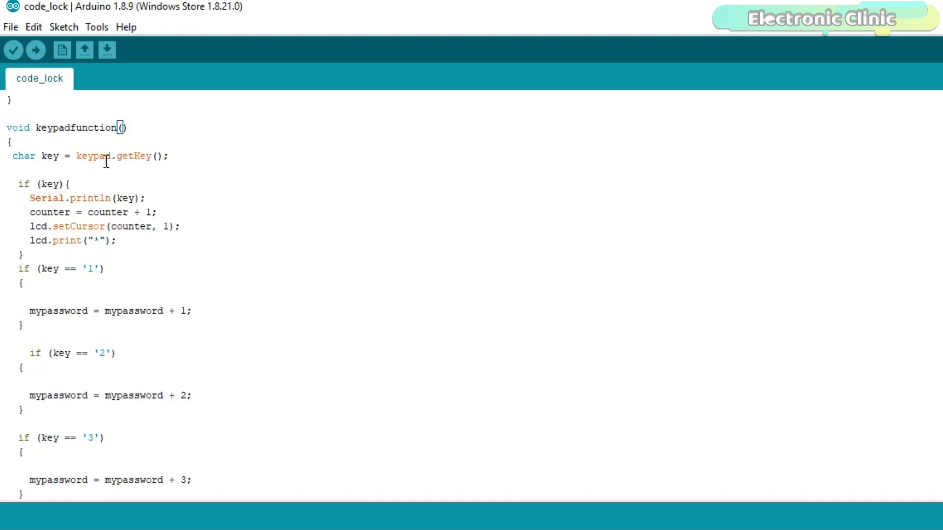
mouse_move(53, 156)
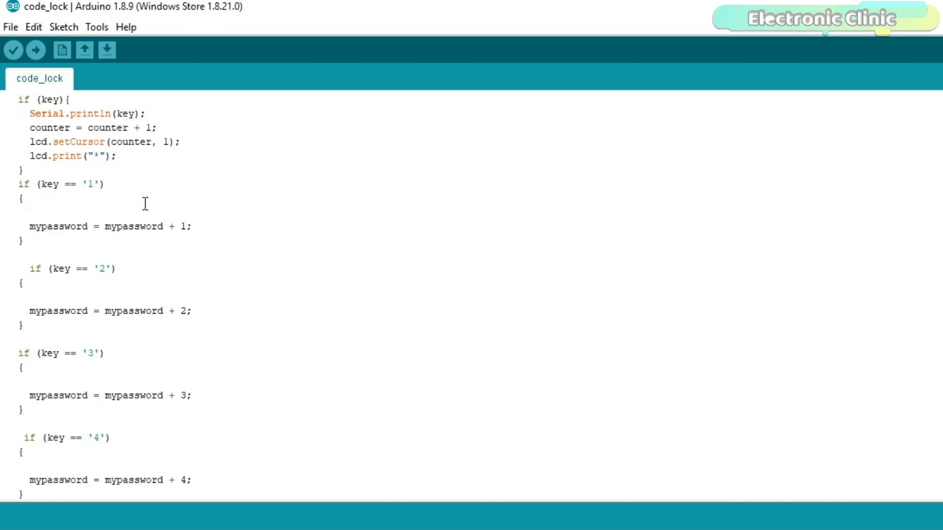
- Scroll past the key 5–0 and '*' checks down to the password comparison block
scroll(down, 3)
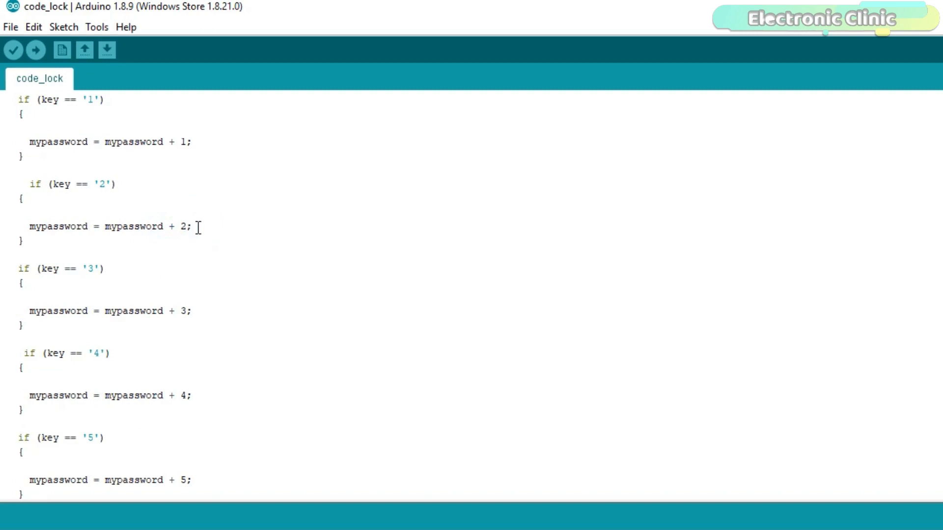
scroll(down, 3)
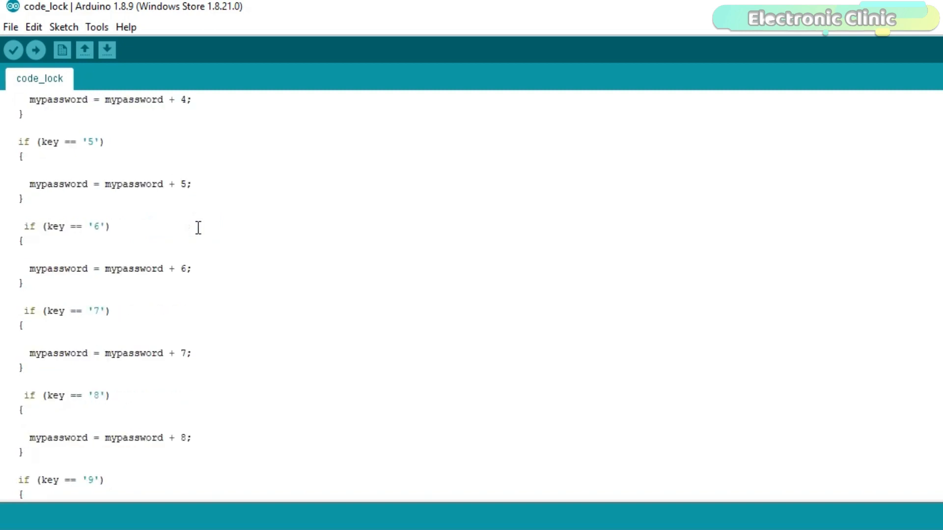
scroll(down, 3)
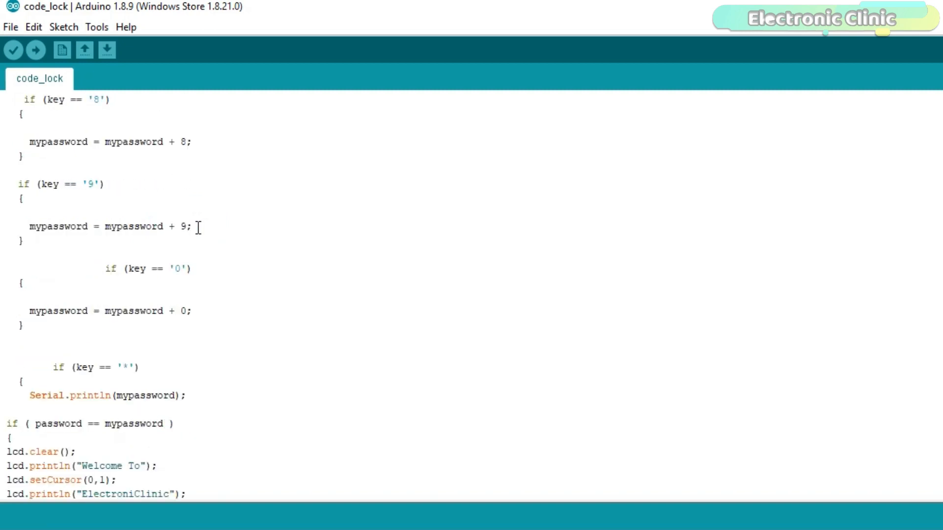
scroll(down, 3)
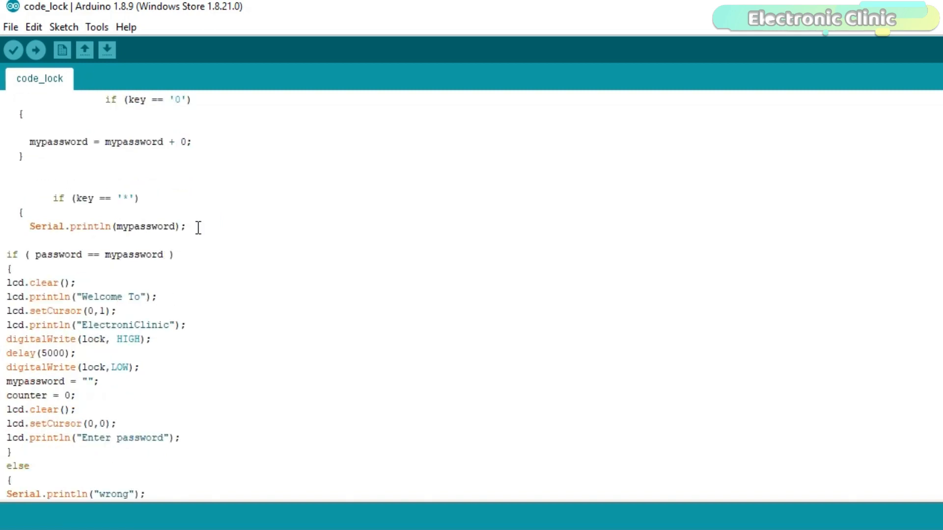
scroll(down, 3)
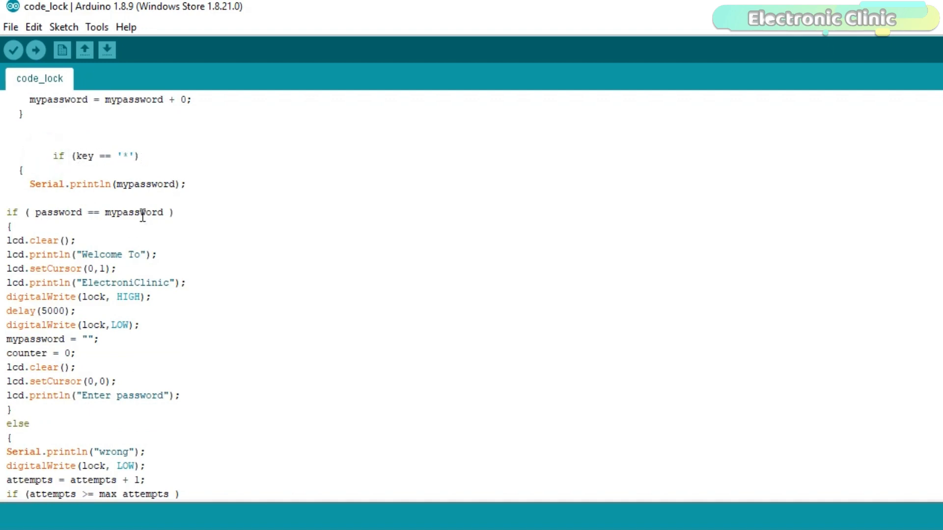
click(60, 212)
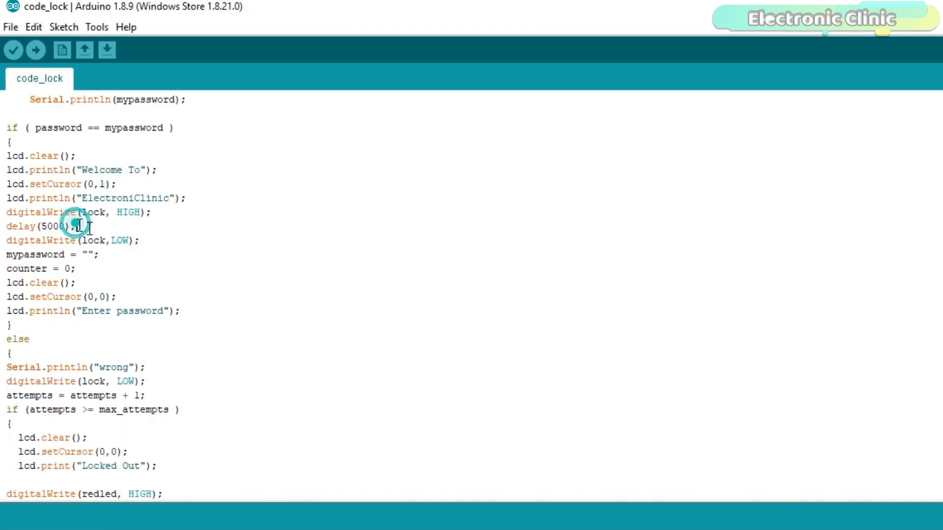
scroll(down, 3)
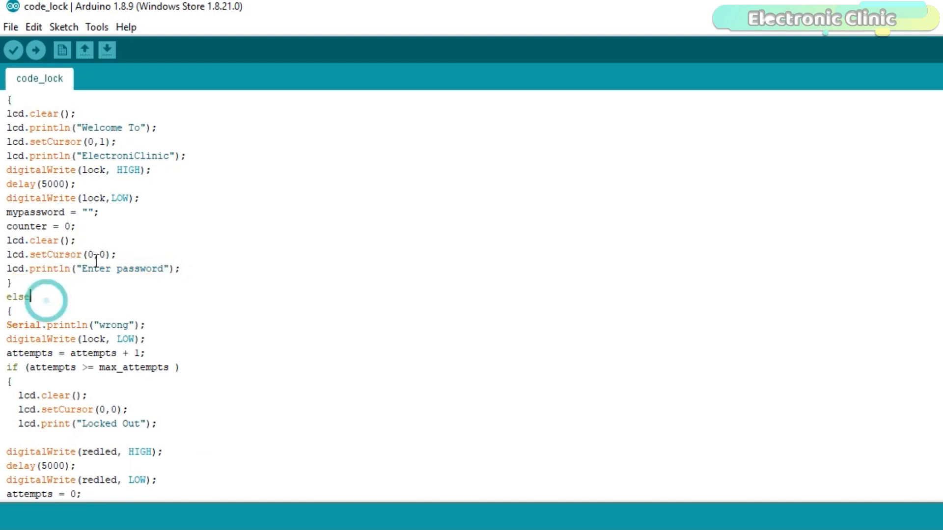
- Highlight the attempts increment and the display clear in the lockout block
scroll(down, 3)
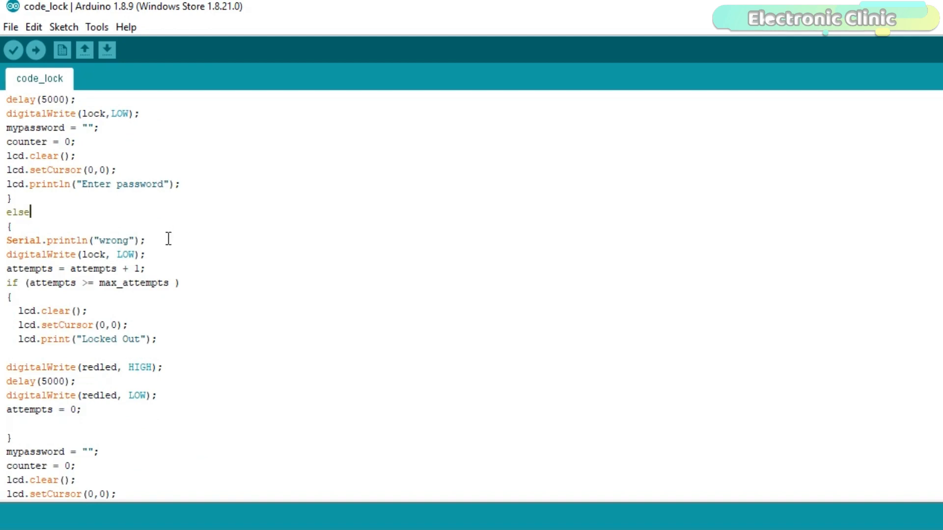
scroll(down, 3)
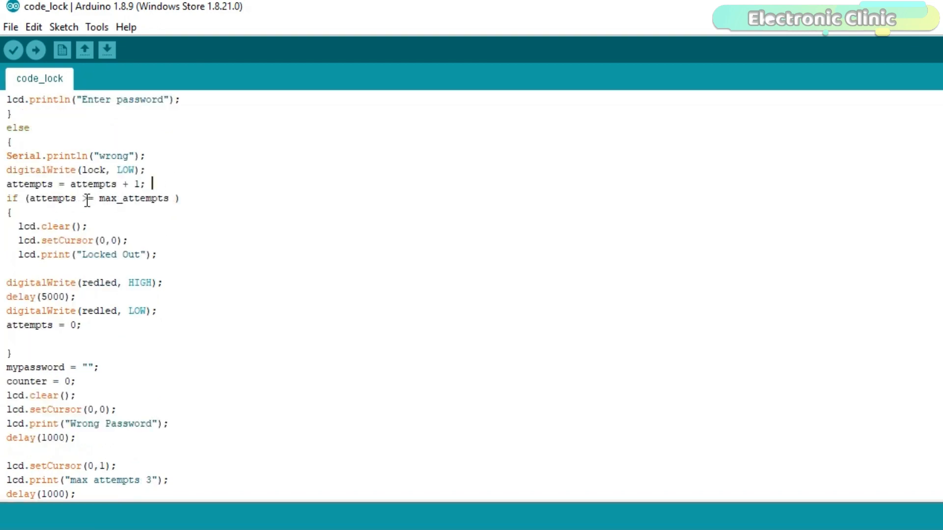
double_click(133, 199)
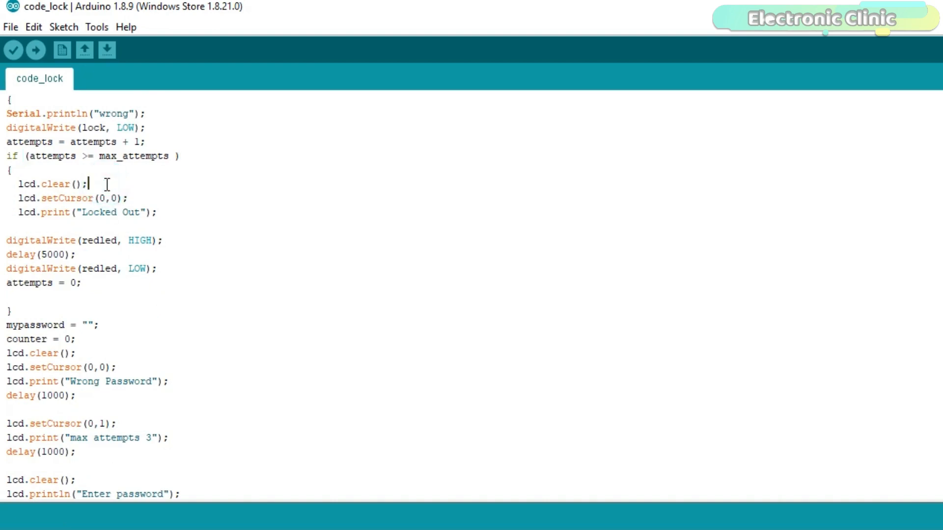
triple_click(81, 212)
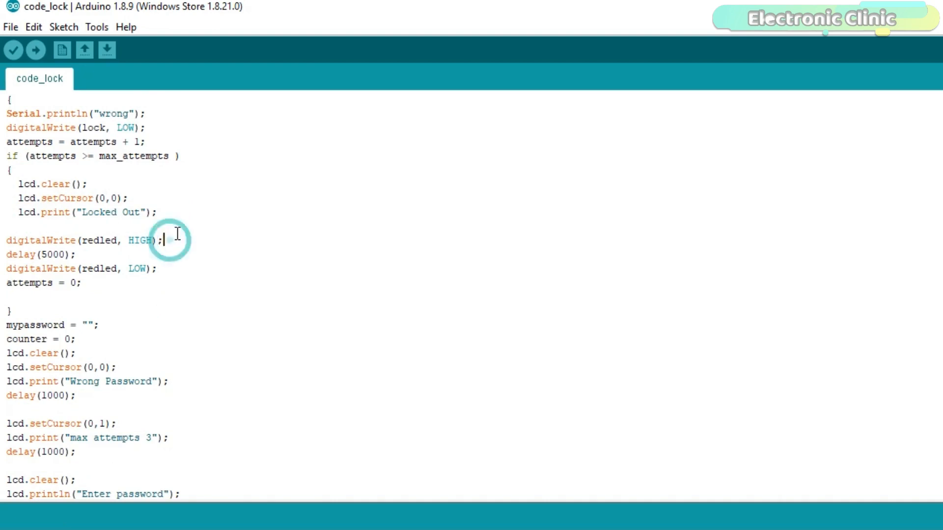
- Scroll to the end of the sketch, then back up toward loop()
scroll(down, 3)
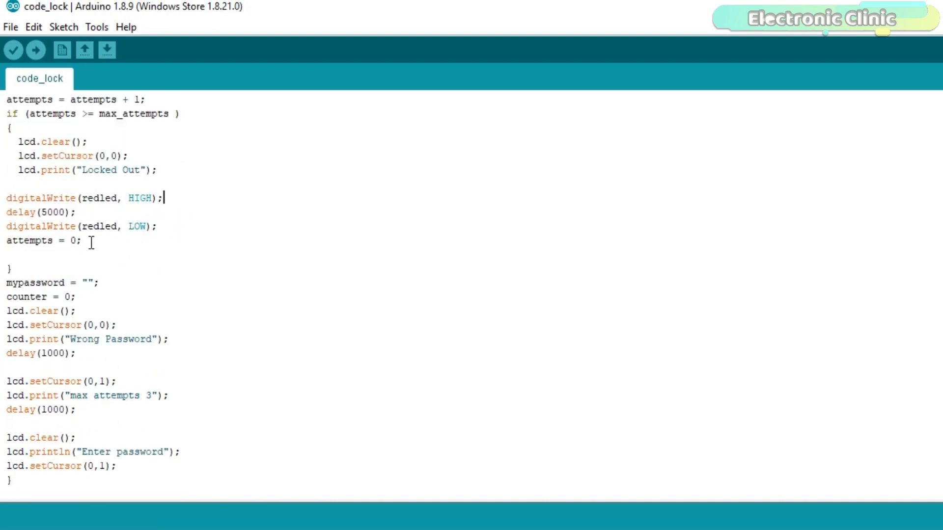
scroll(down, 3)
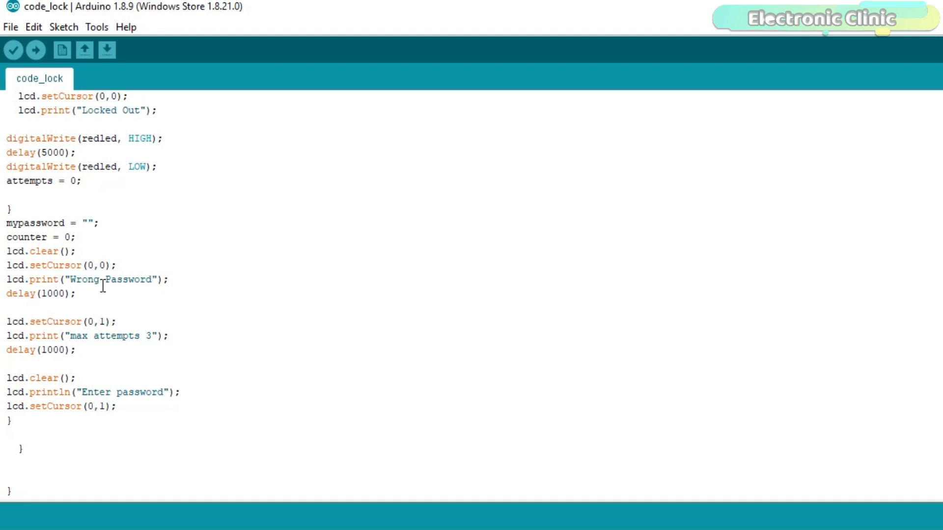
scroll(up, 3)
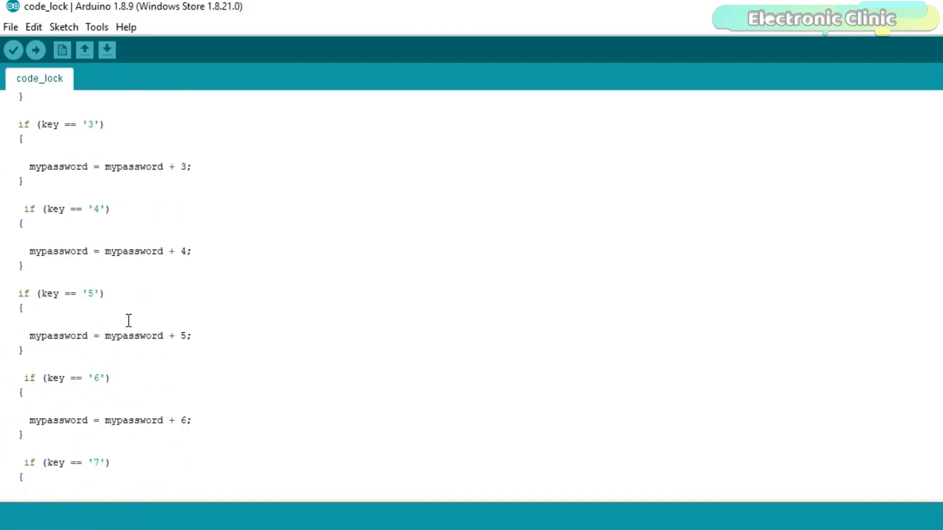
scroll(up, 3)
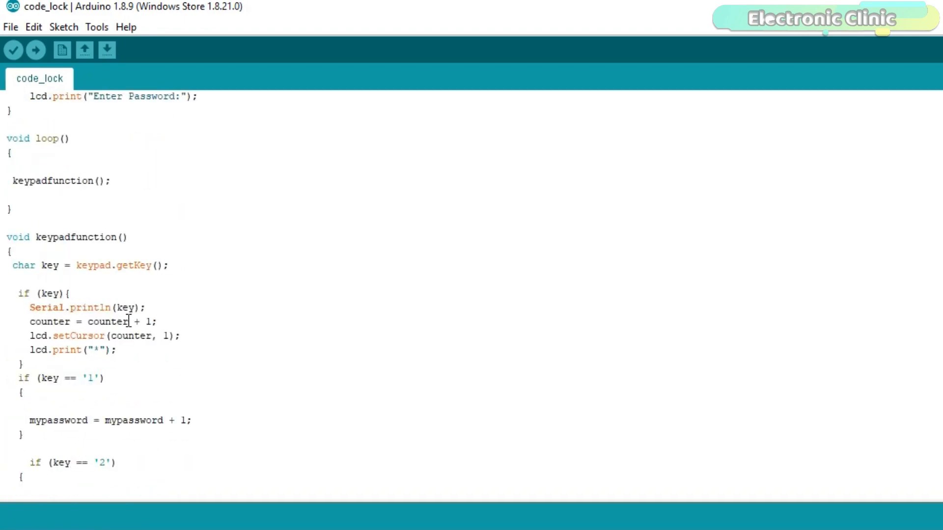